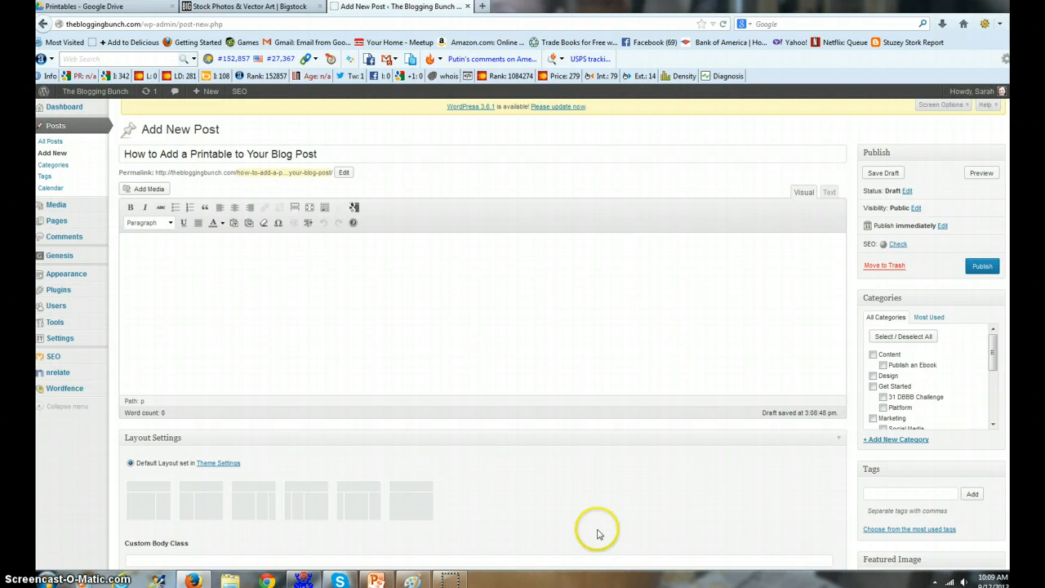
Bring the 'How to Add a Printable To Your Post' PowerPoint slide to the front.
left_click(376, 578)
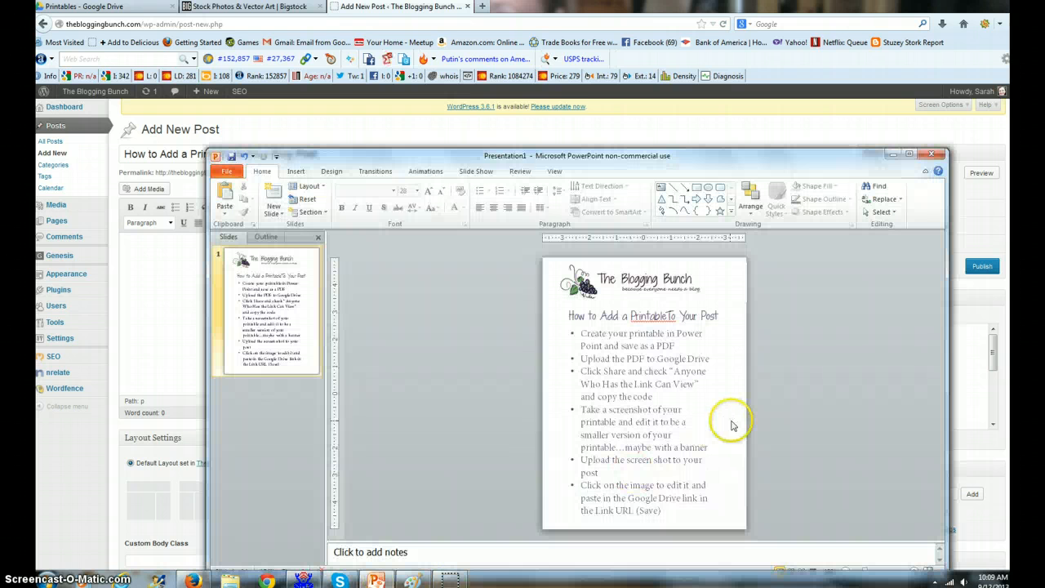
mouse_move(802, 421)
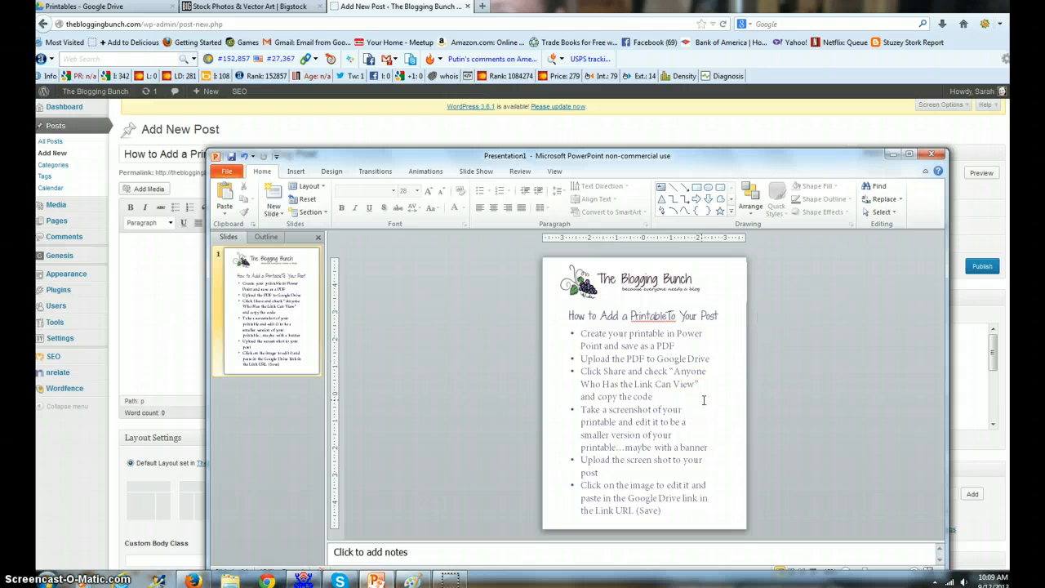
mouse_move(725, 167)
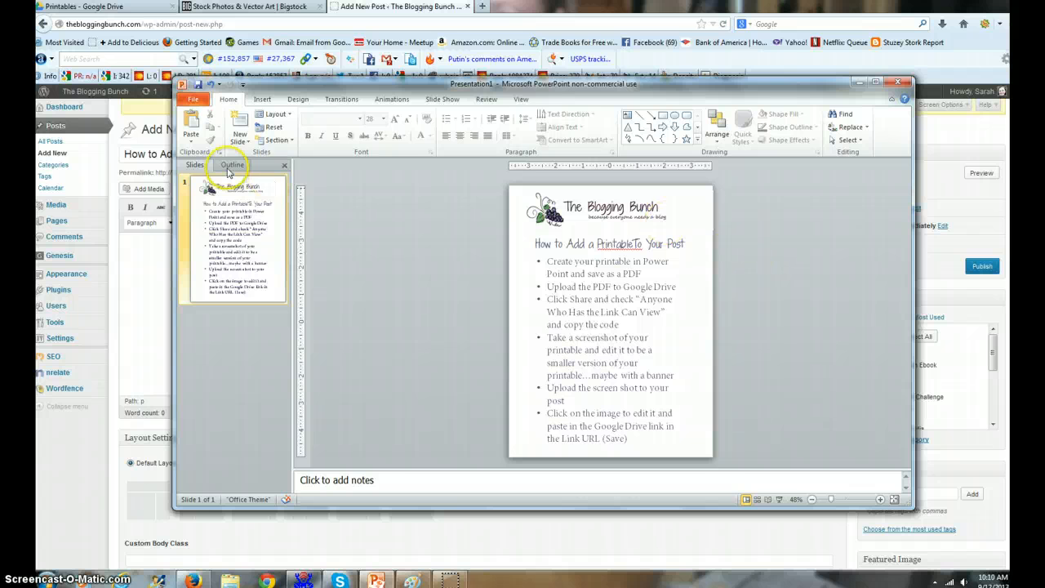
Export the slide as PDF 'How to Add a Printable to Your Post' into Desktop > Tutorials.
left_click(192, 98)
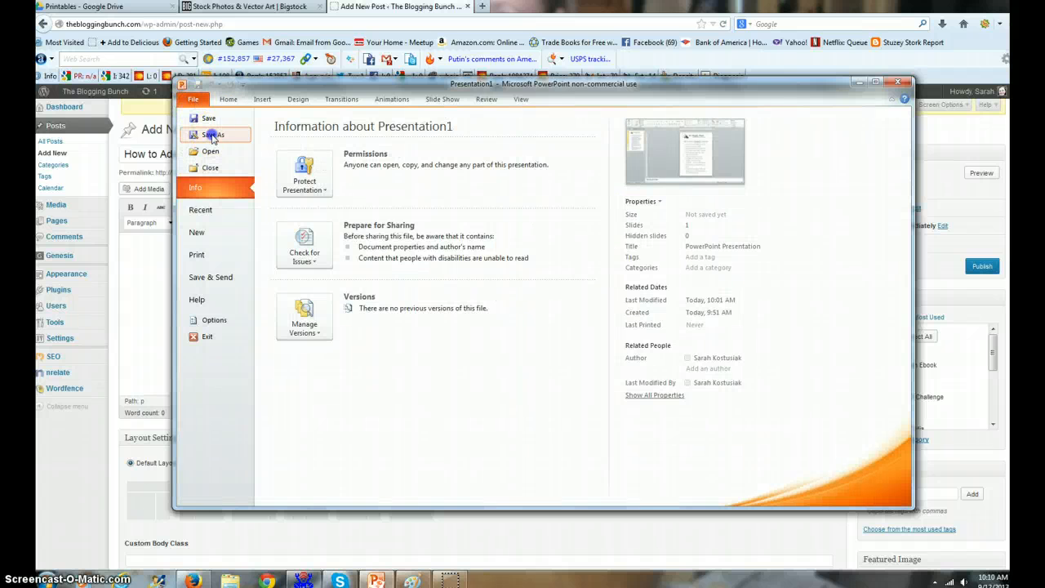
left_click(212, 135)
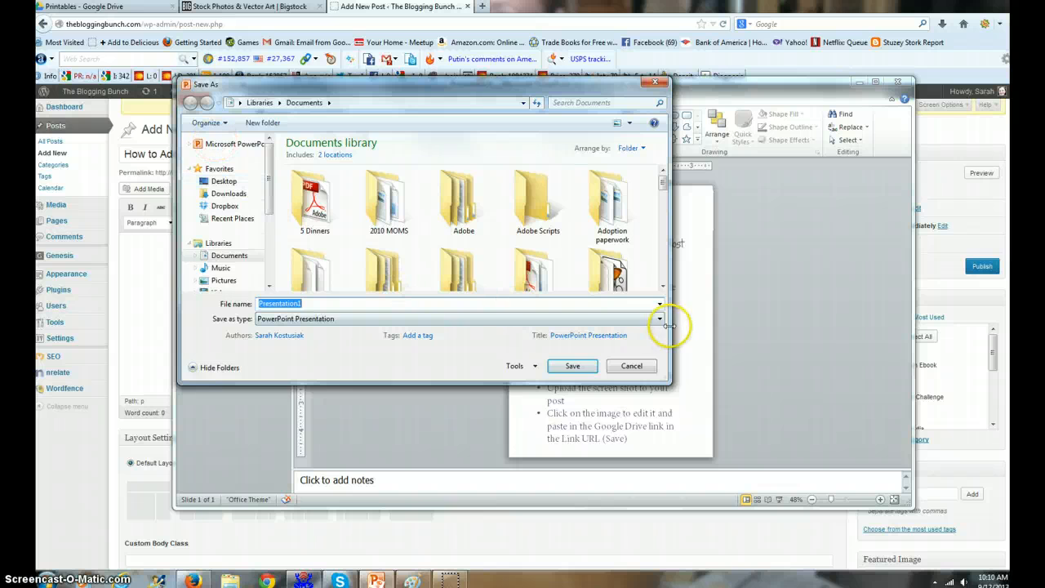
left_click(658, 318)
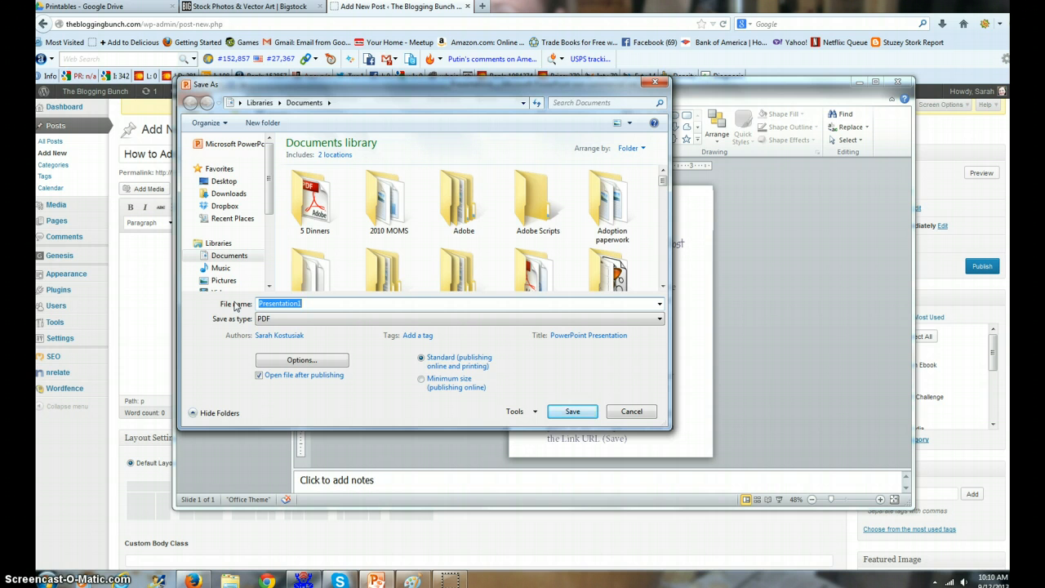
type("How to Add a Pri")
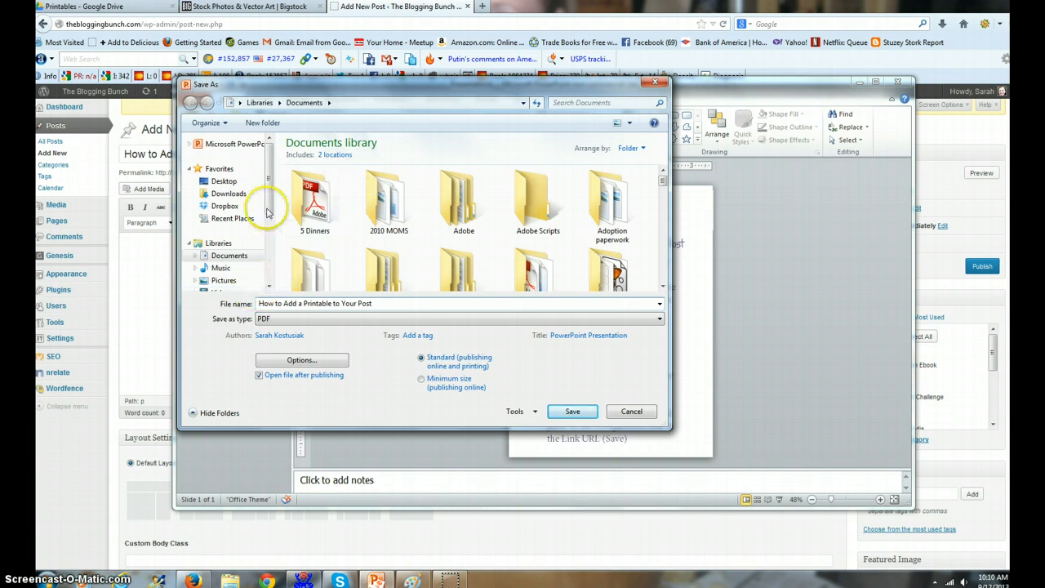
left_click(223, 181)
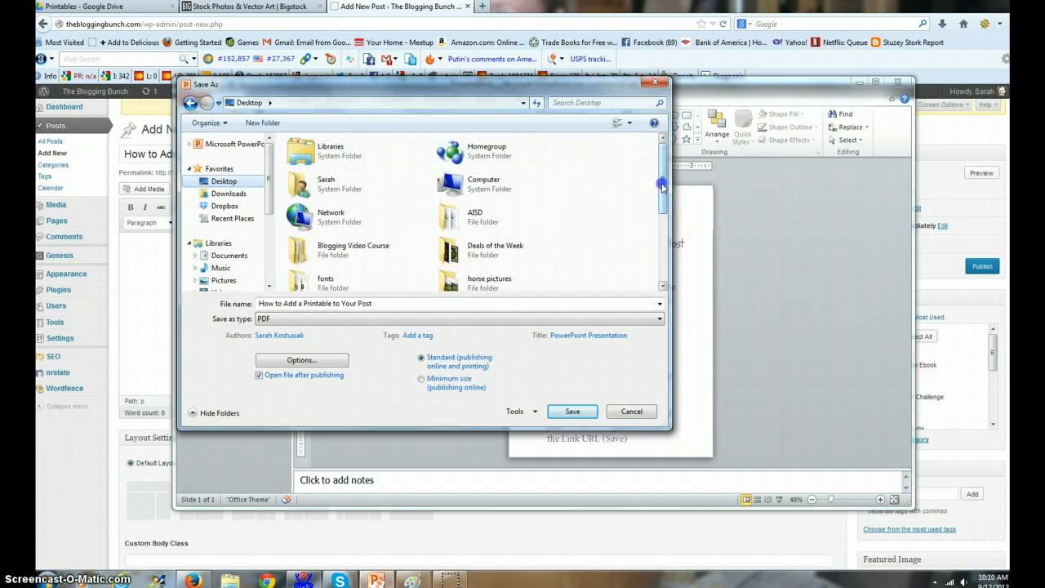
scroll("down", 3)
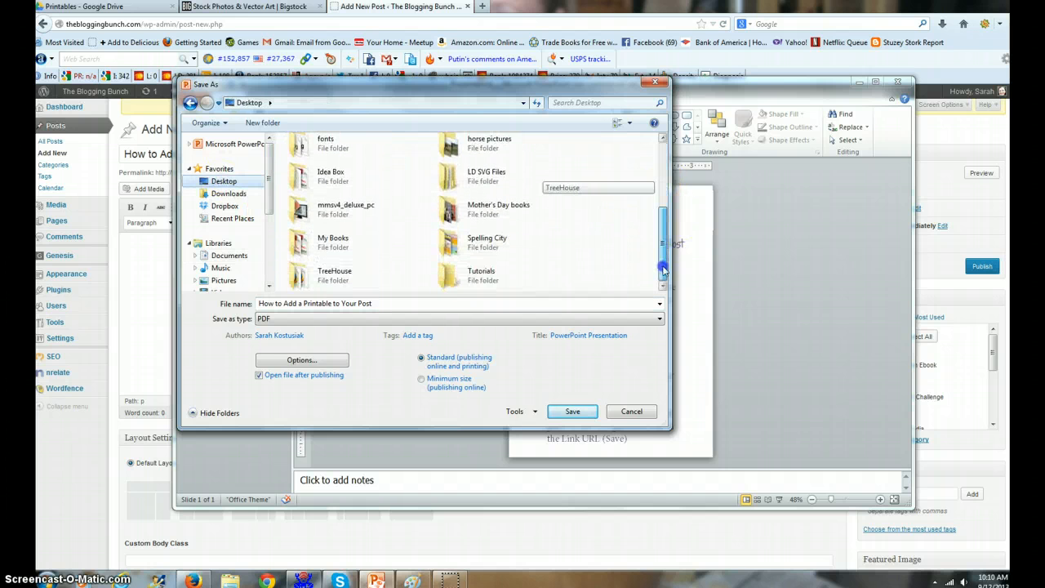
double_click(334, 275)
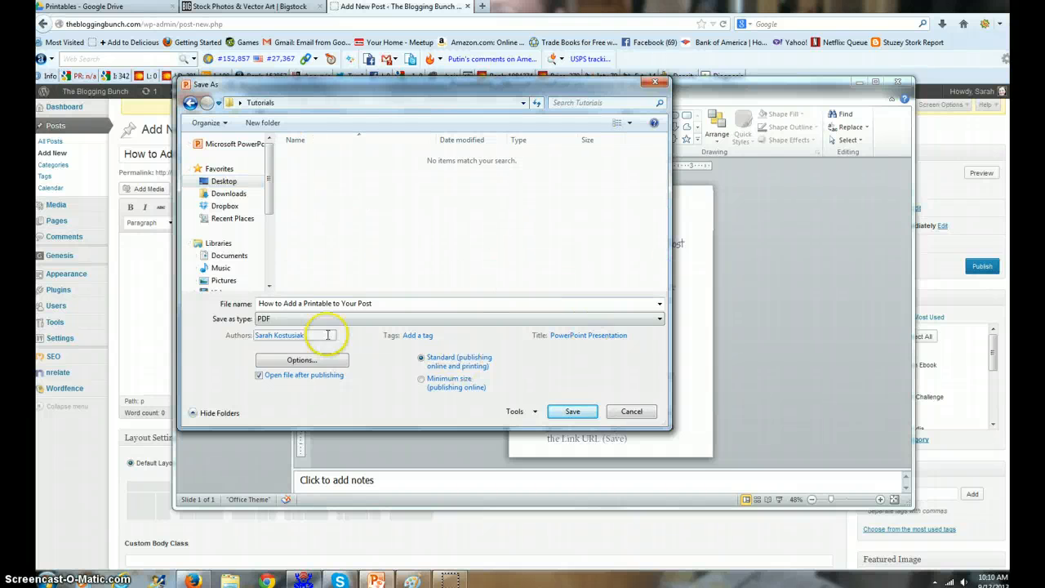
mouse_move(559, 411)
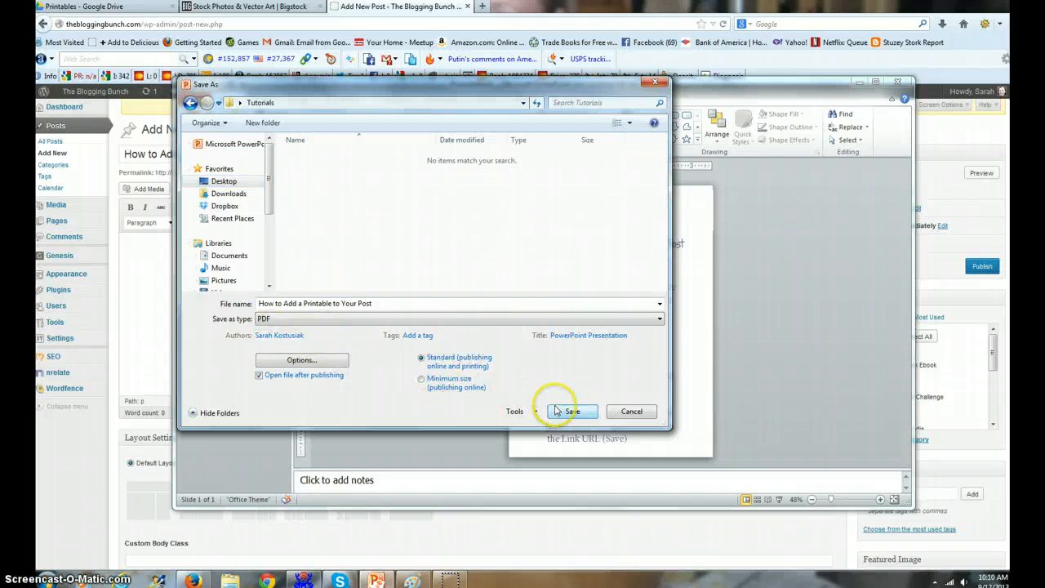
left_click(573, 412)
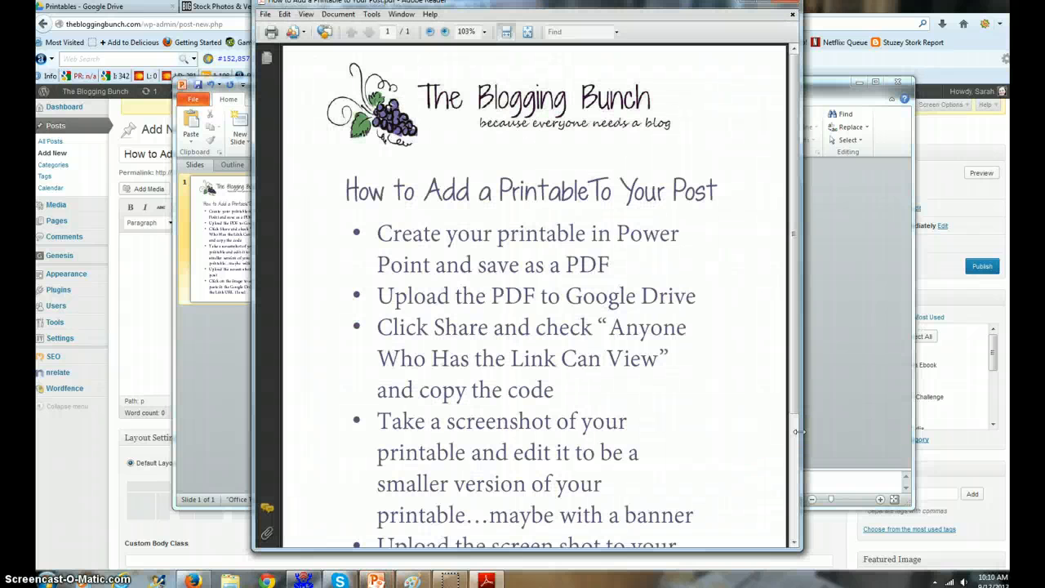
mouse_move(745, 7)
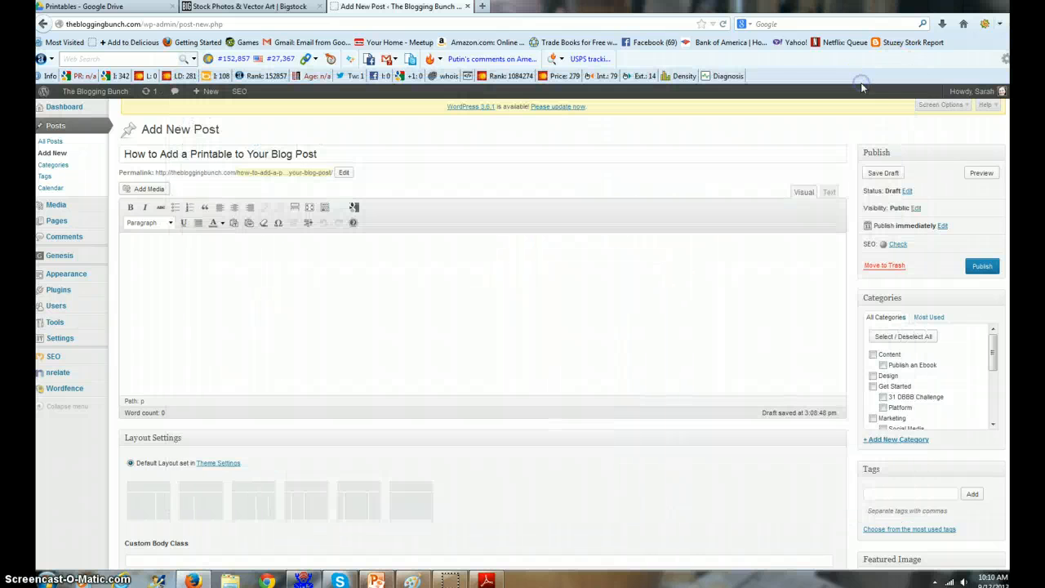
In Google Drive's Printables folder, pick the printable PDF from Tutorials for file upload.
left_click(89, 8)
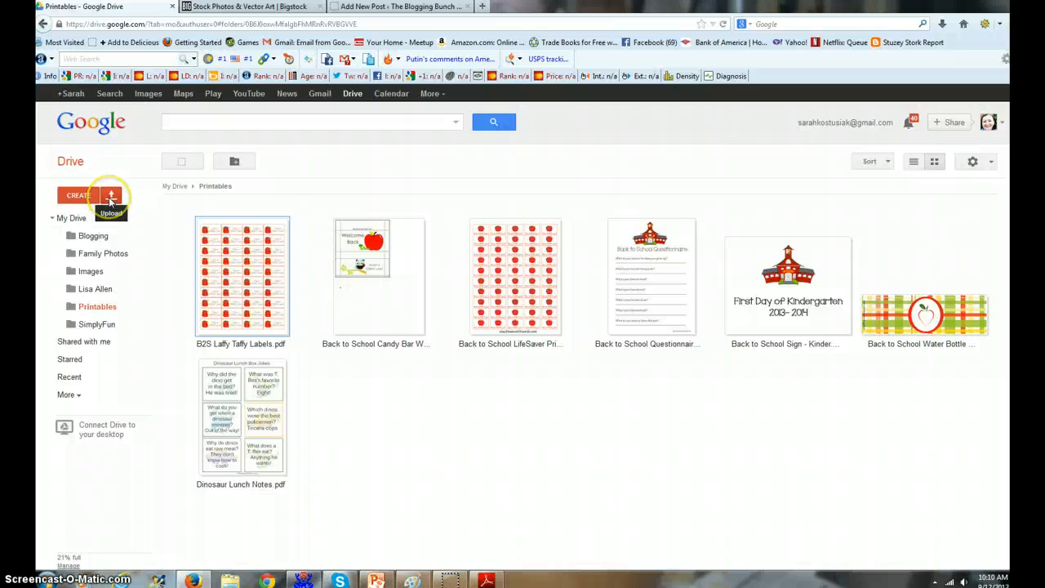
left_click(111, 194)
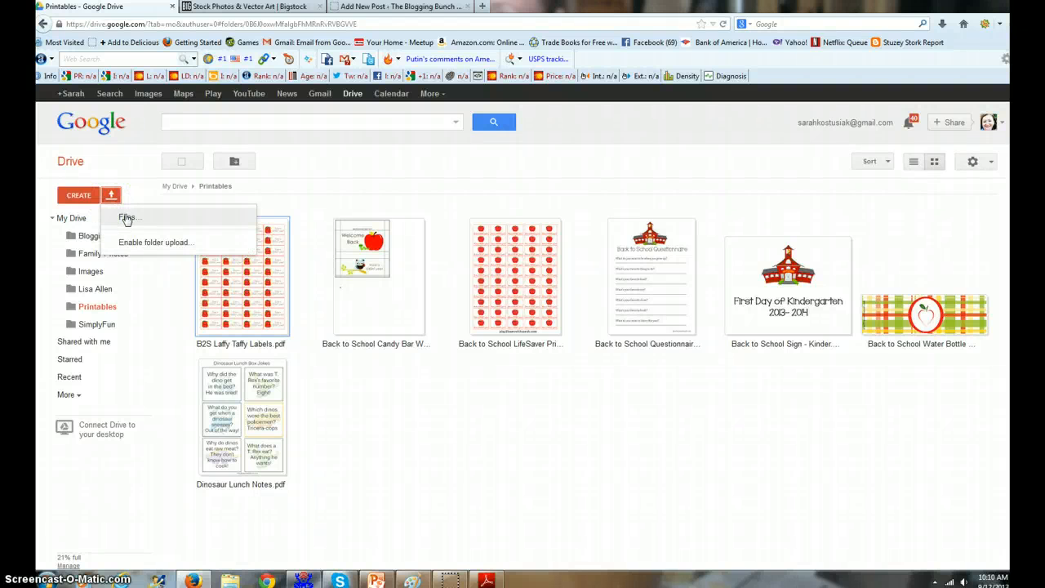
left_click(128, 217)
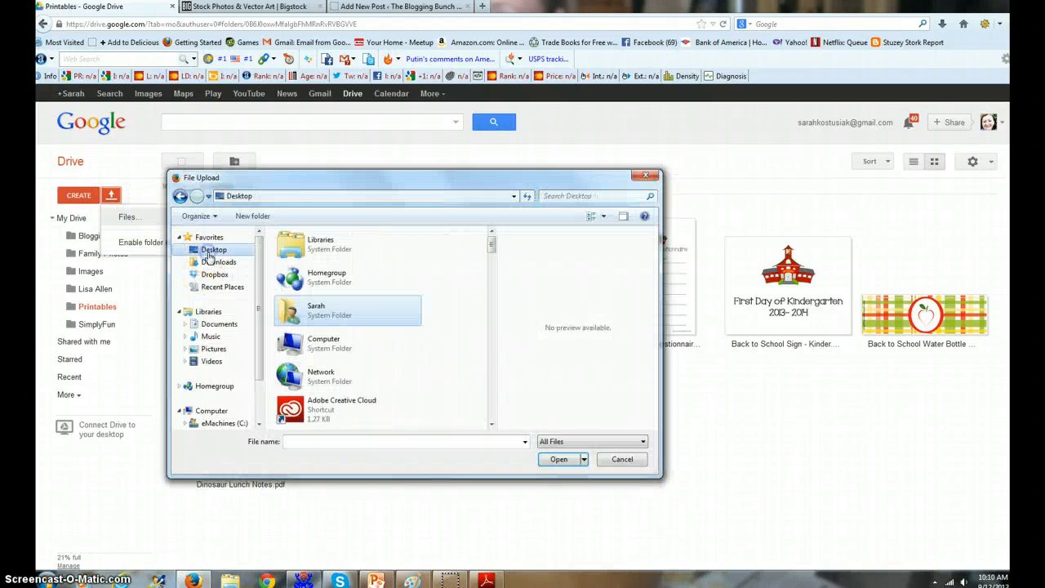
scroll("down", 3)
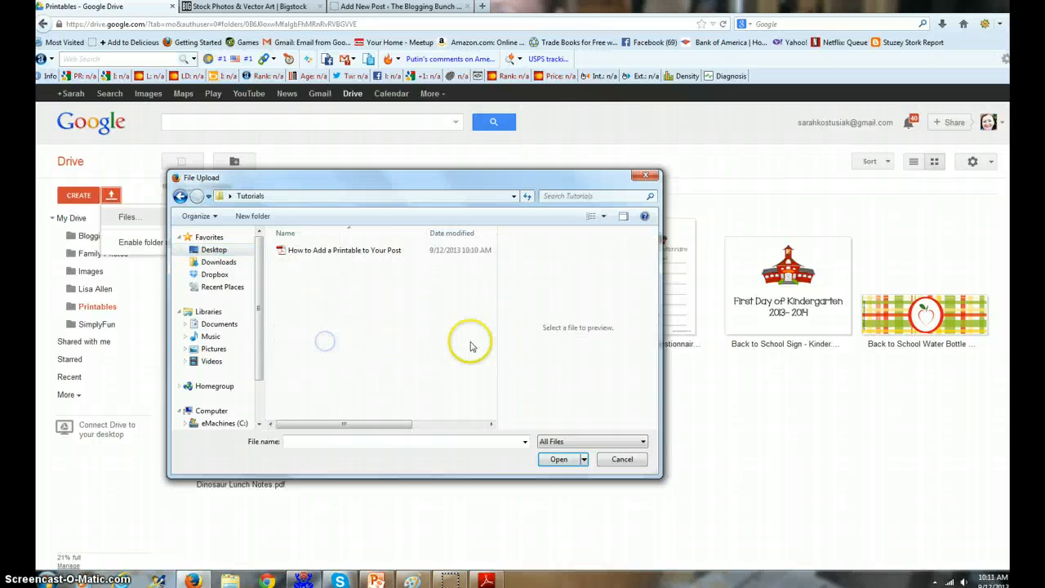
left_click(345, 250)
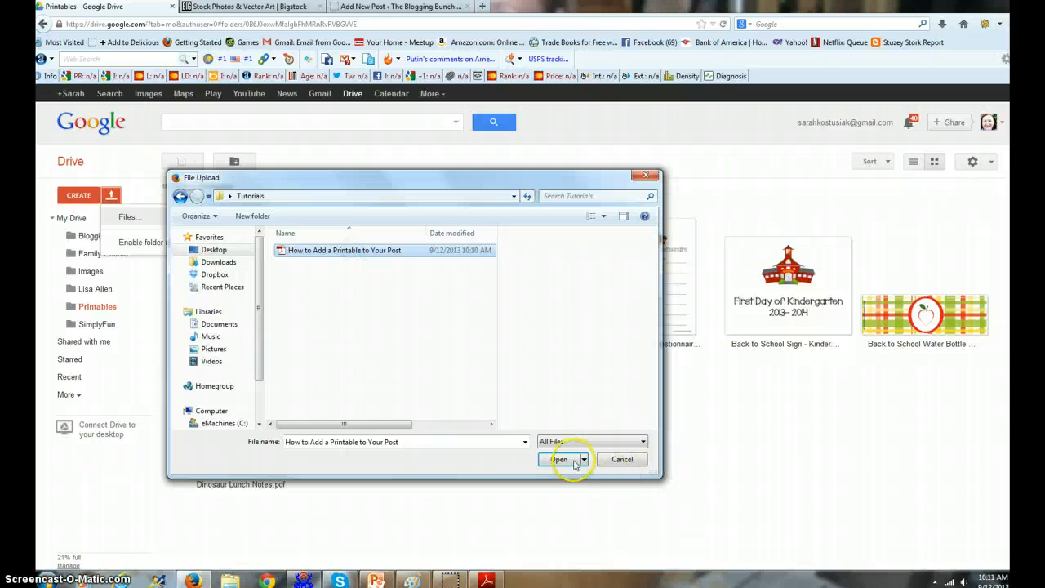
Upload the selected PDF into Printables and dismiss the Upload complete panel.
left_click(556, 459)
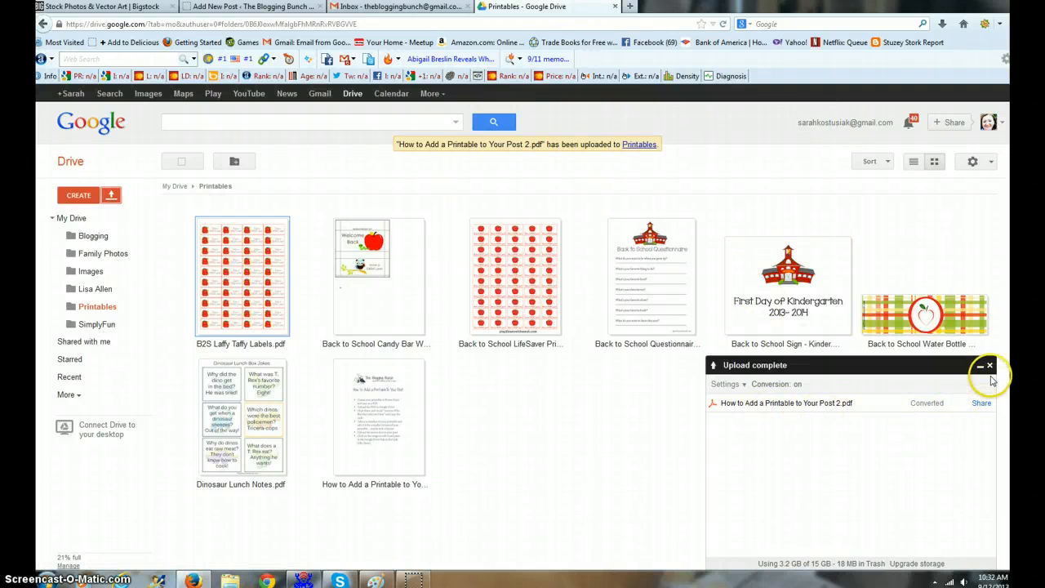
left_click(988, 364)
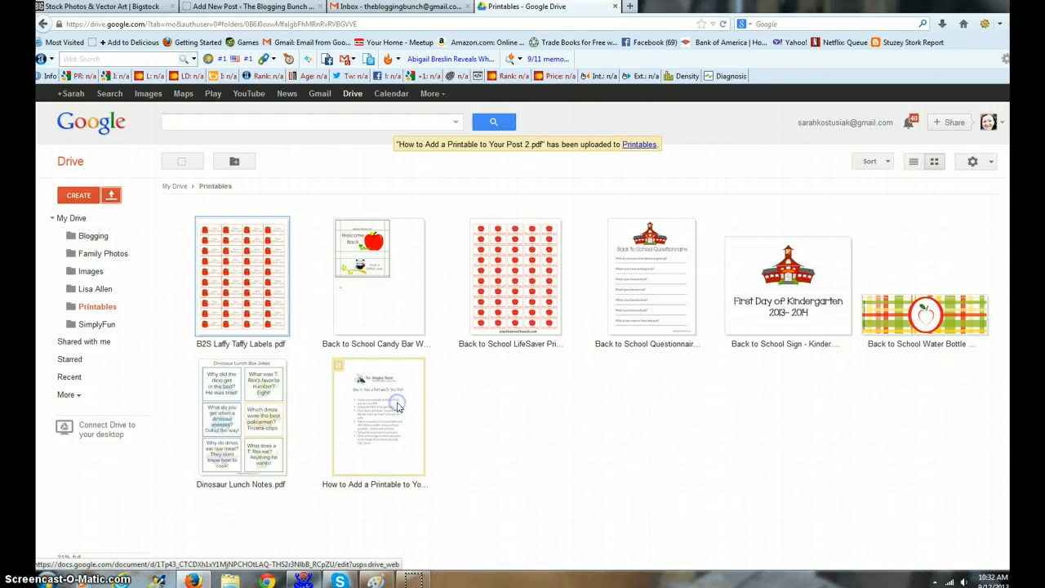
Open 'How to Add a Printable to Your Post 2' in Google Docs and paste its screenshot into Paint.
double_click(375, 416)
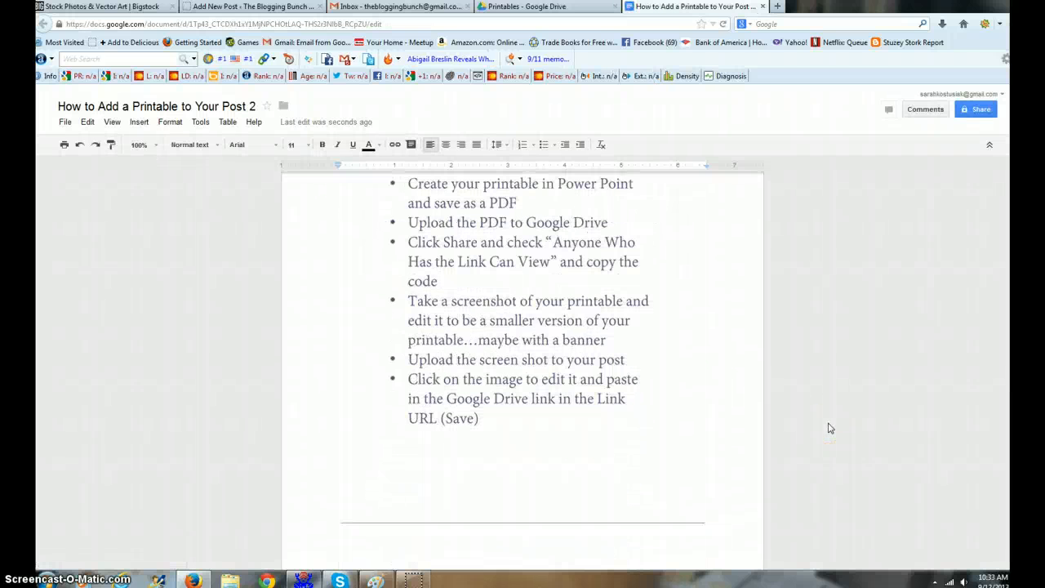
scroll("up", 3)
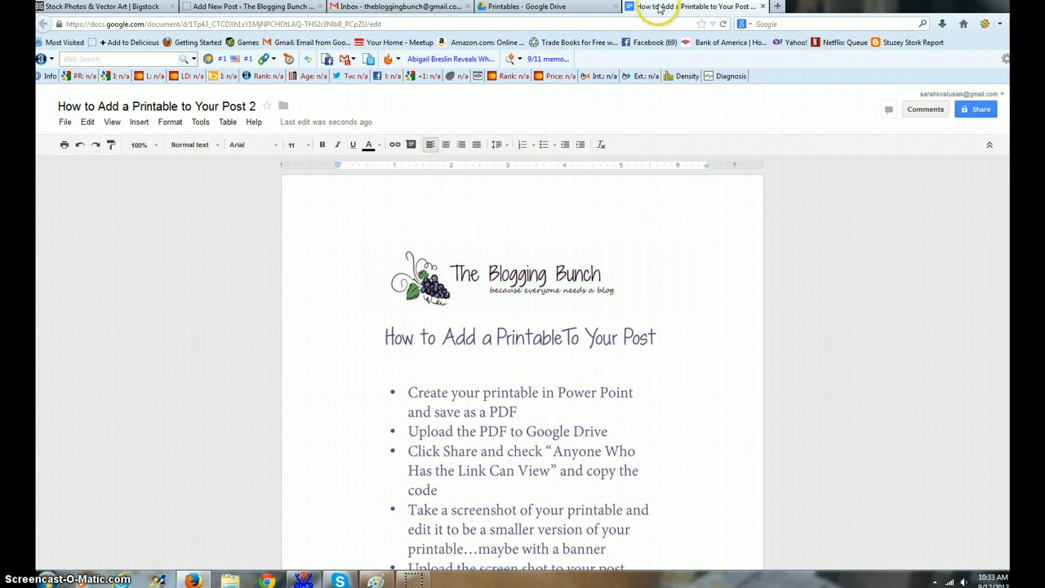
scroll("down", 3)
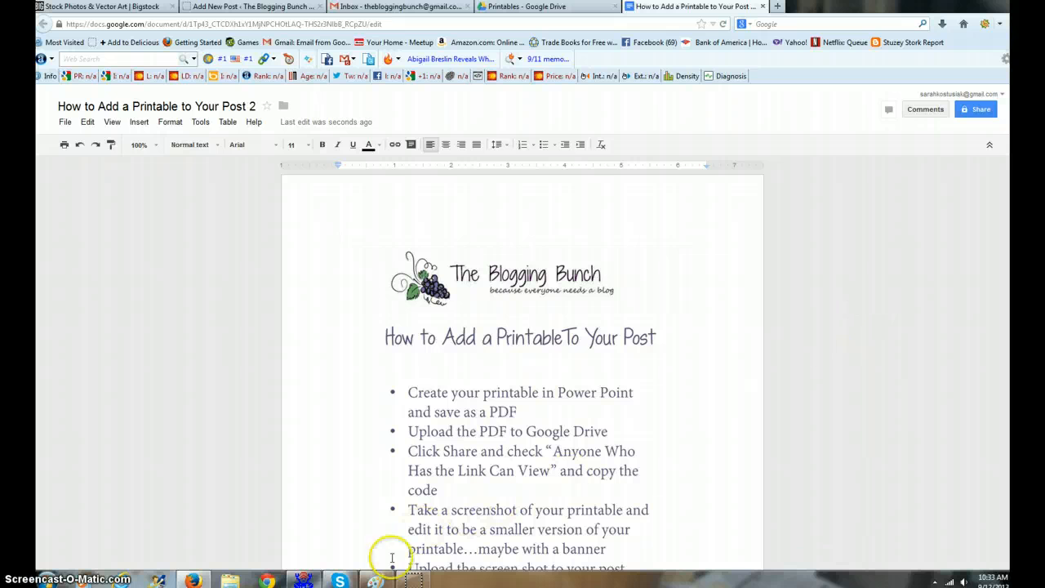
left_click(400, 578)
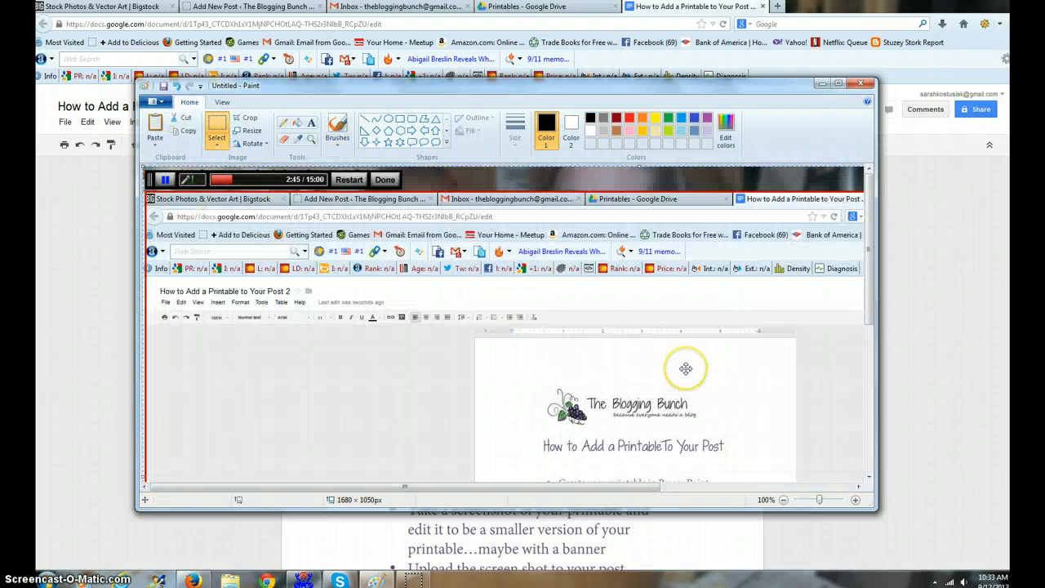
Maximize Paint, crop to the printable page, and resize it to 75% (409 × 528).
left_click(855, 85)
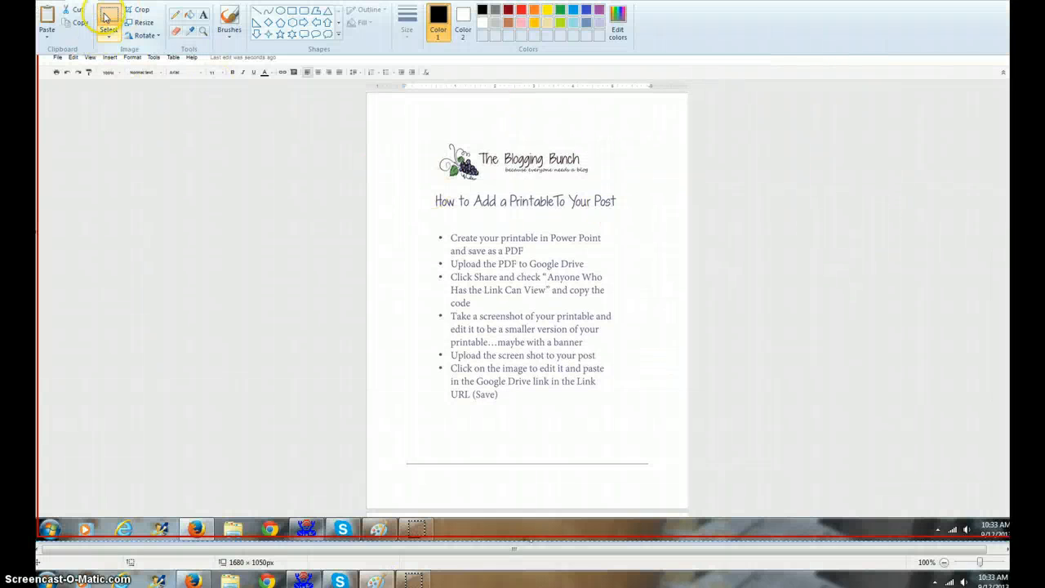
mouse_move(363, 93)
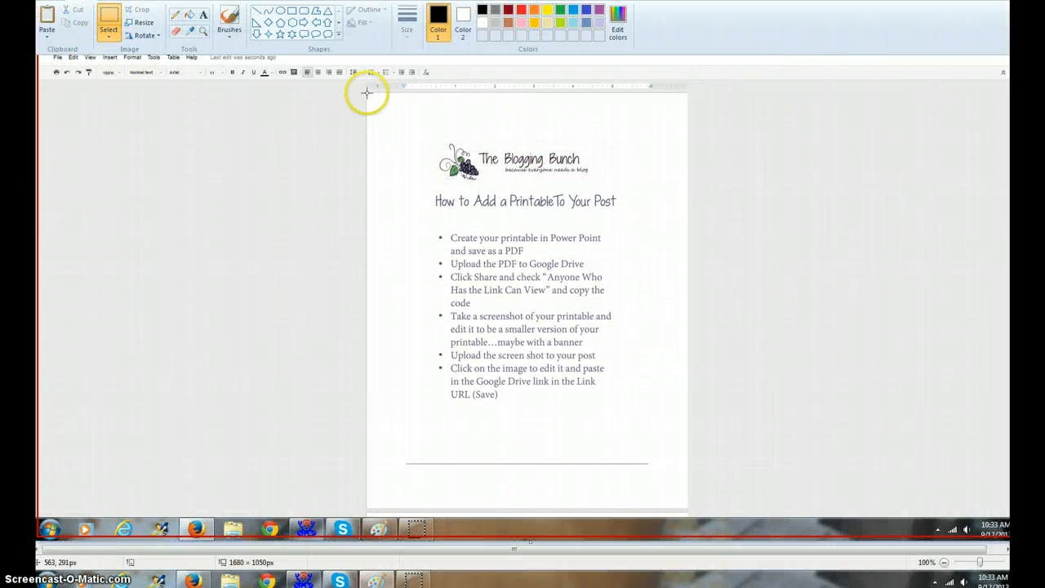
left_click_drag(366, 92, 692, 510)
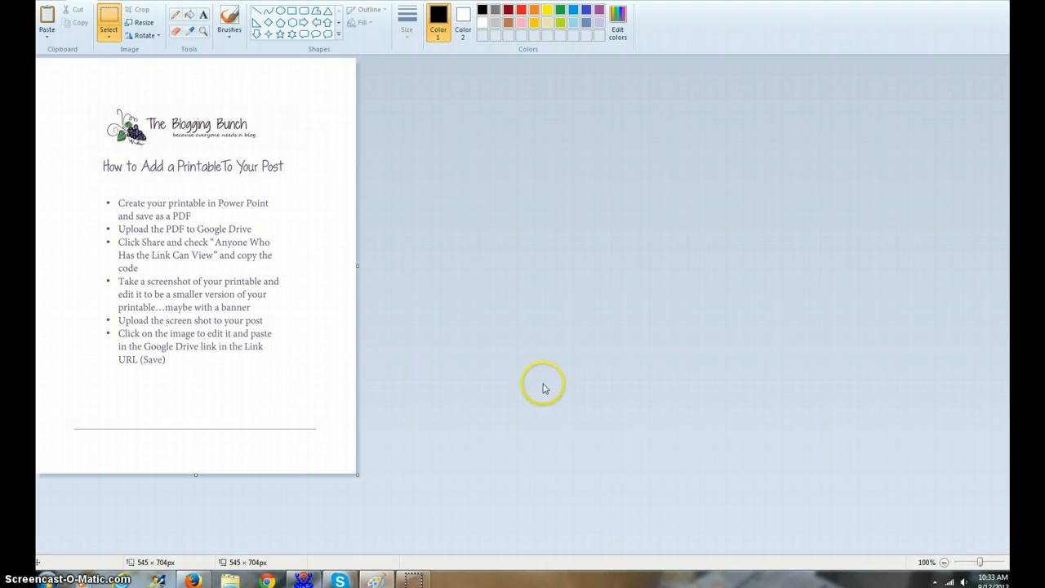
mouse_move(143, 22)
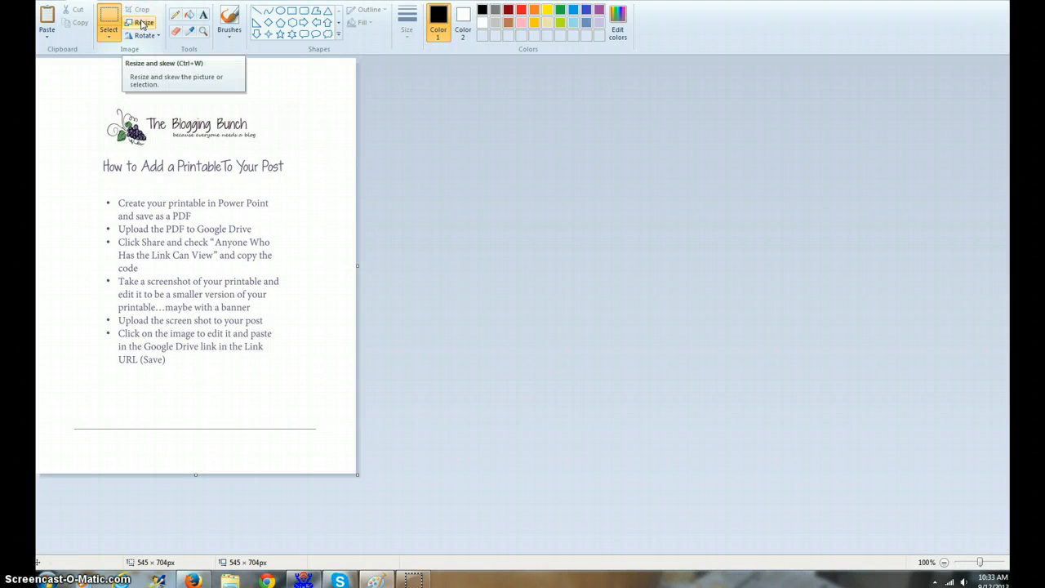
left_click(143, 21)
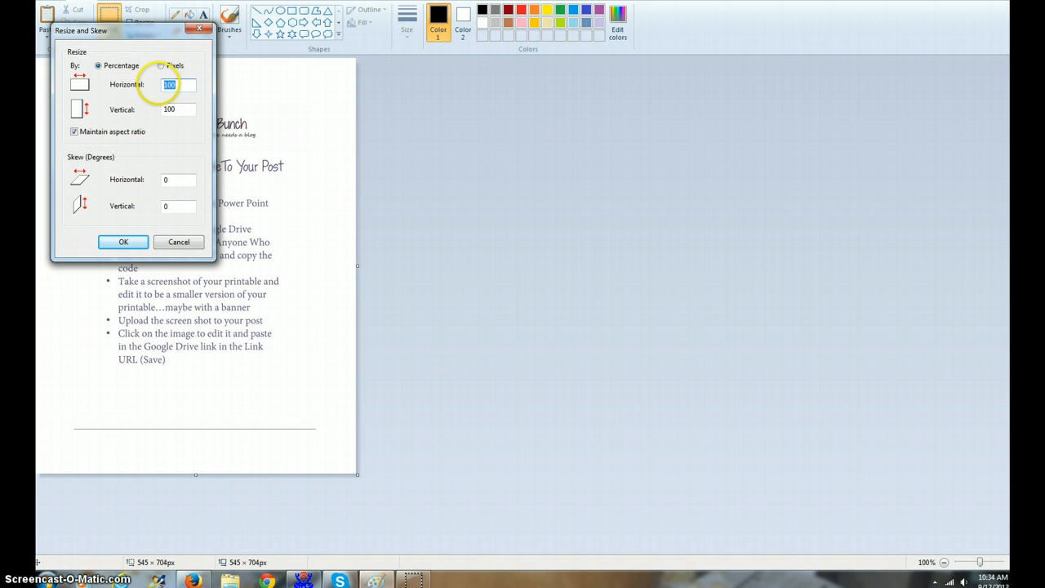
left_click(123, 241)
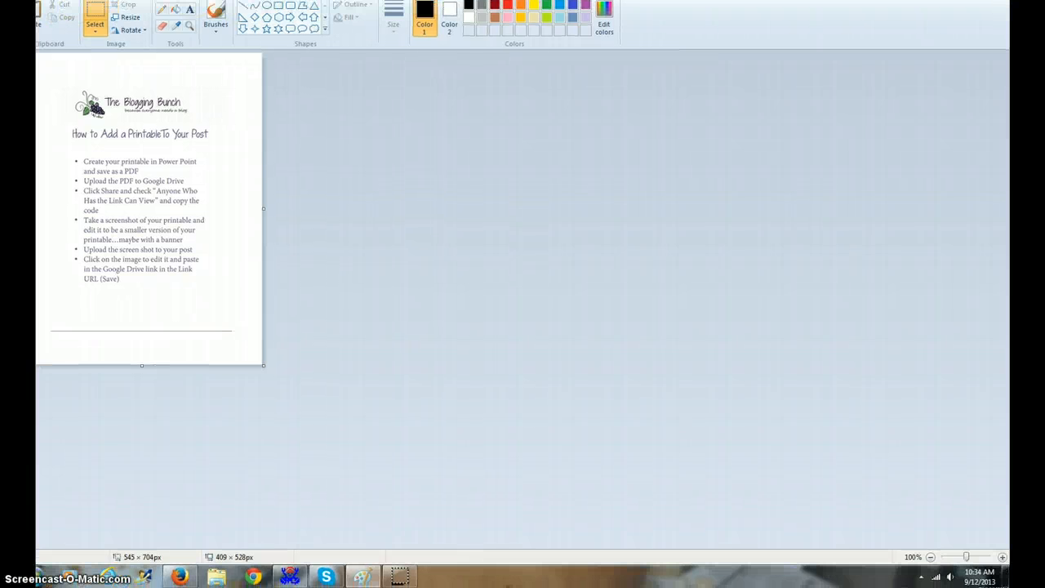
Save the resized image as JPEG 'How to Add Printable to Your Blog Post' in Tutorials.
left_click(25, 4)
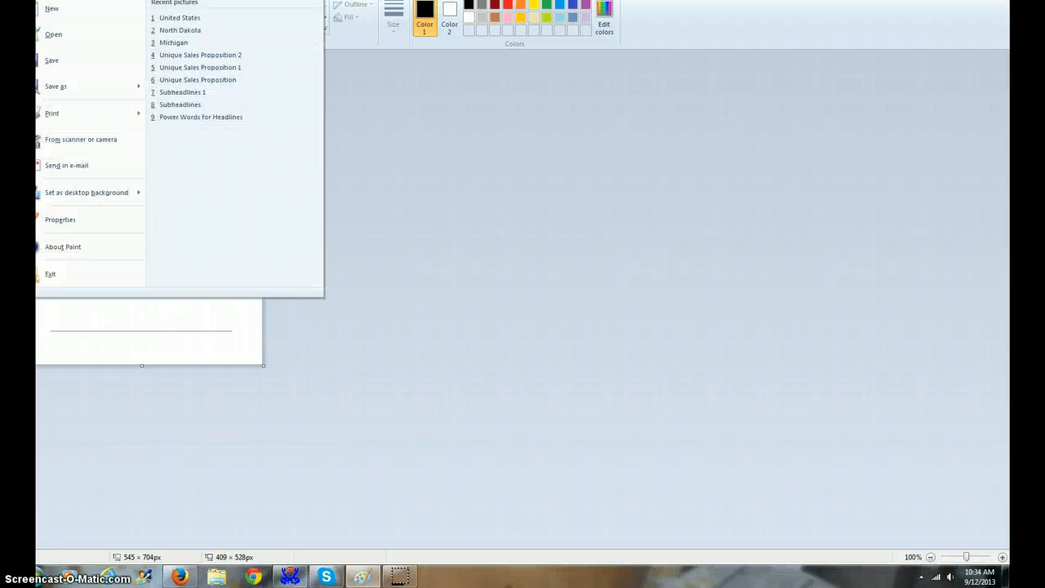
left_click(55, 86)
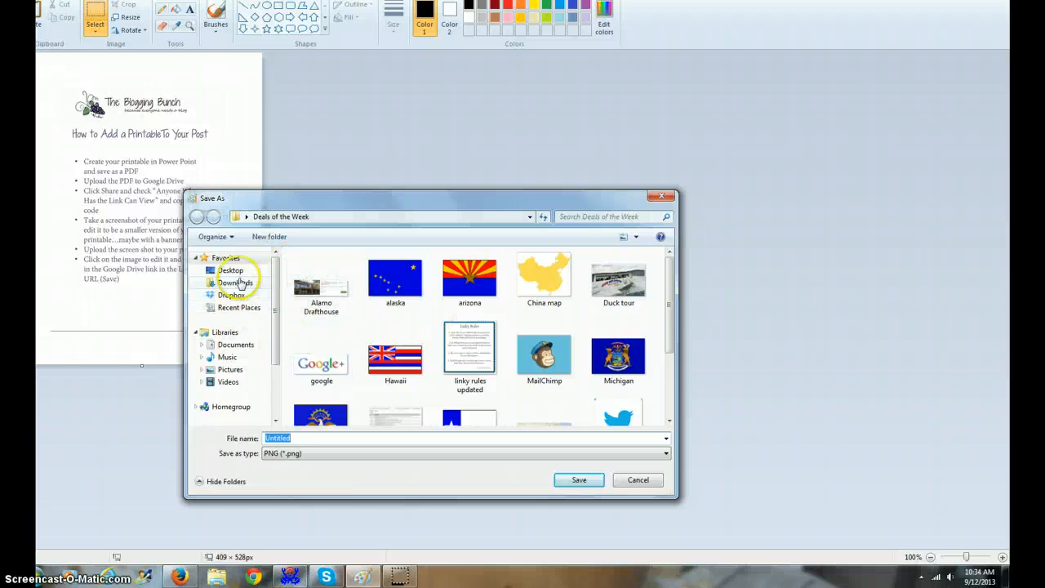
left_click(231, 270)
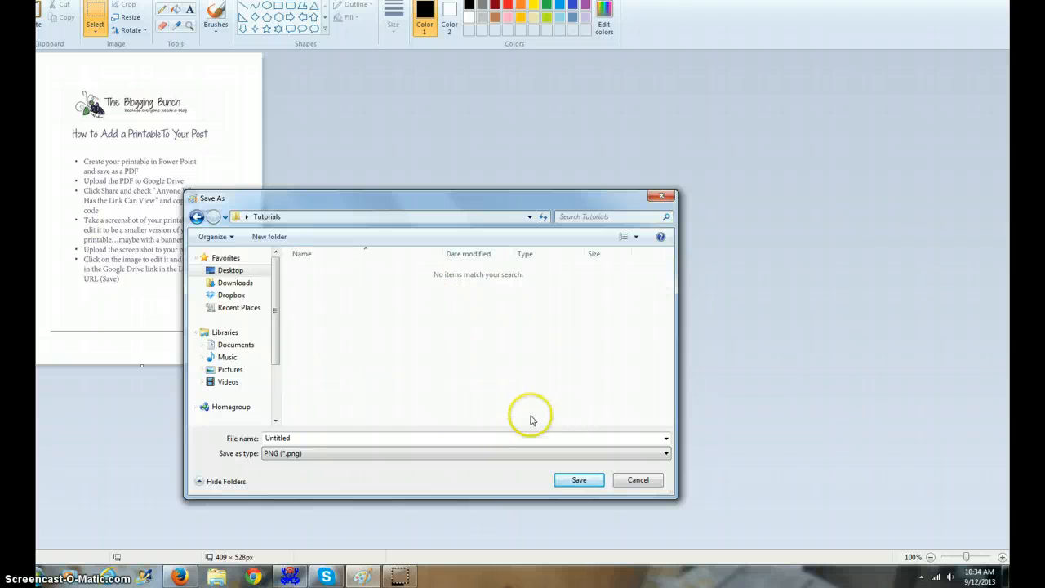
left_click(294, 439)
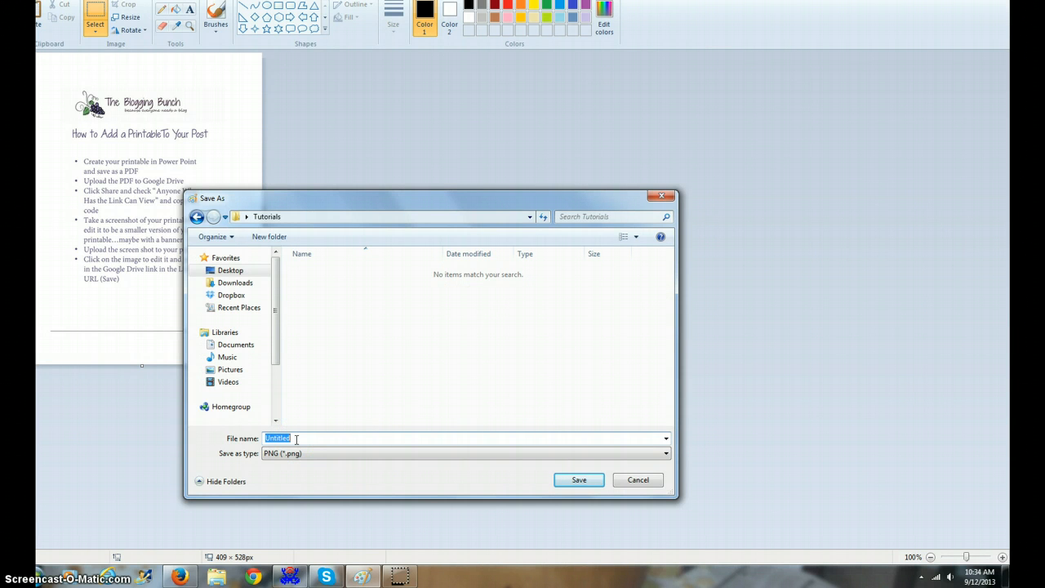
type("How to Add Printable to Your")
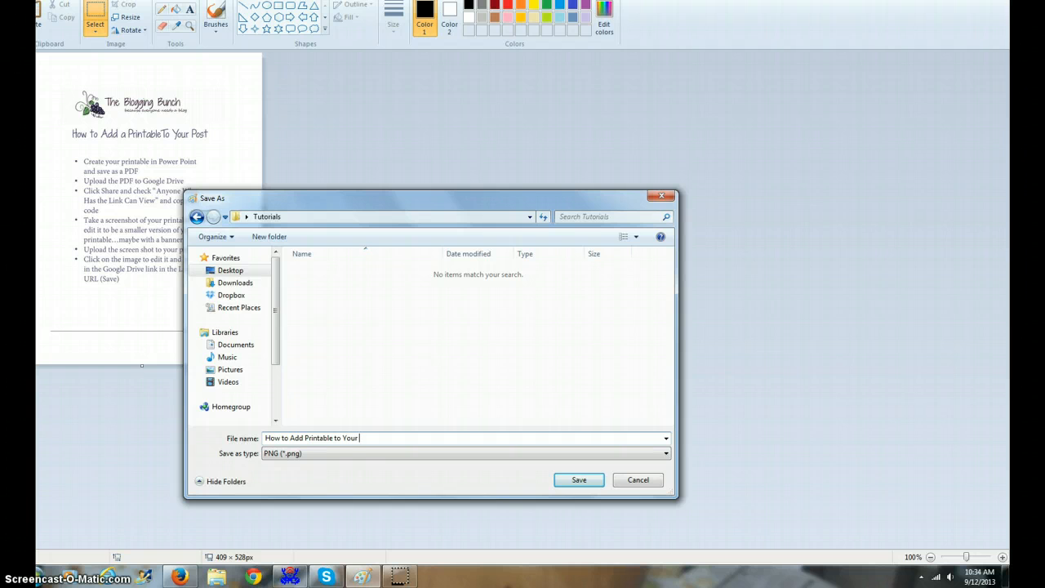
type("Blog")
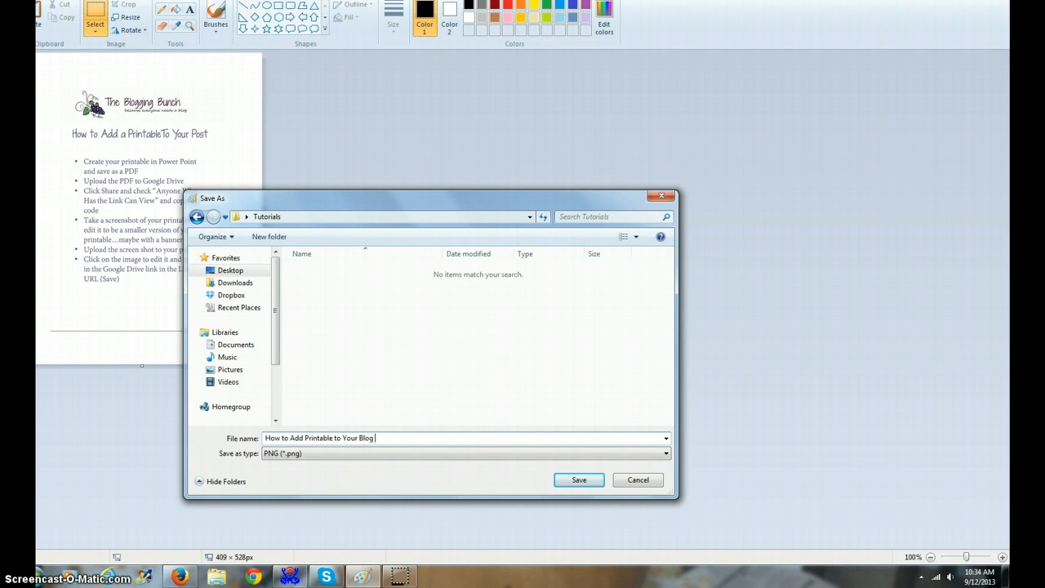
type("Post")
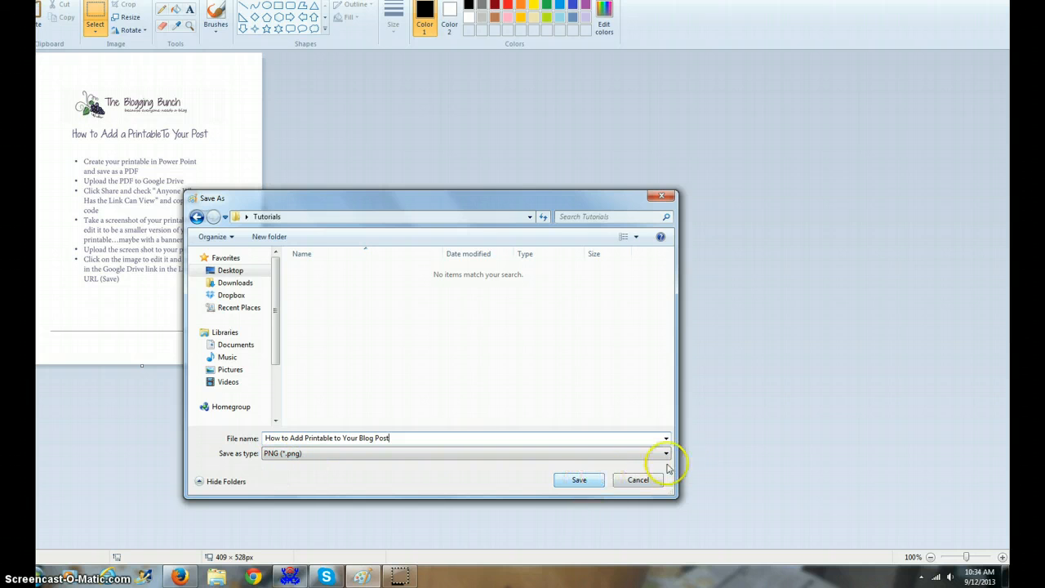
left_click(665, 453)
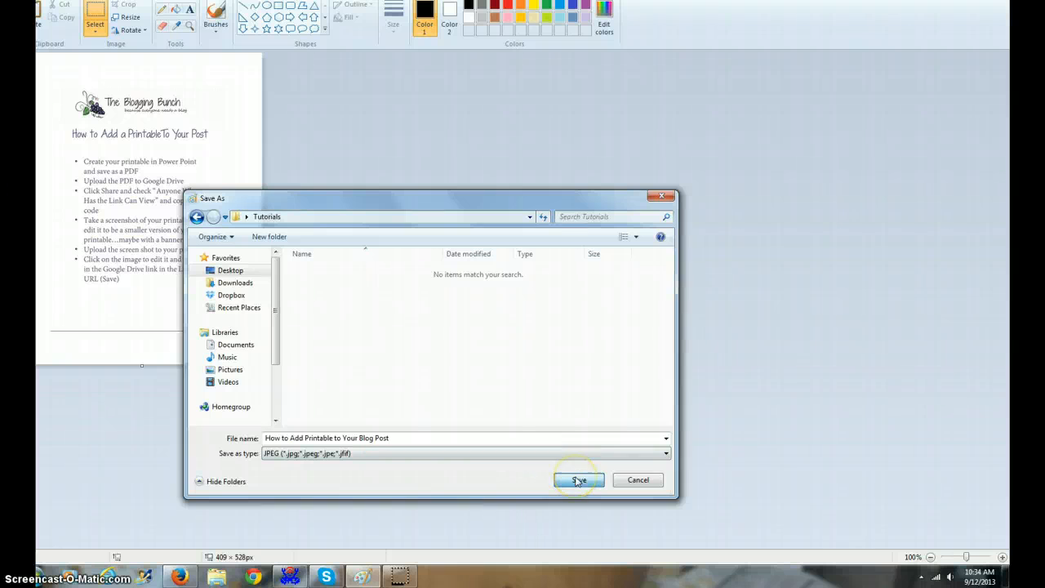
left_click(578, 480)
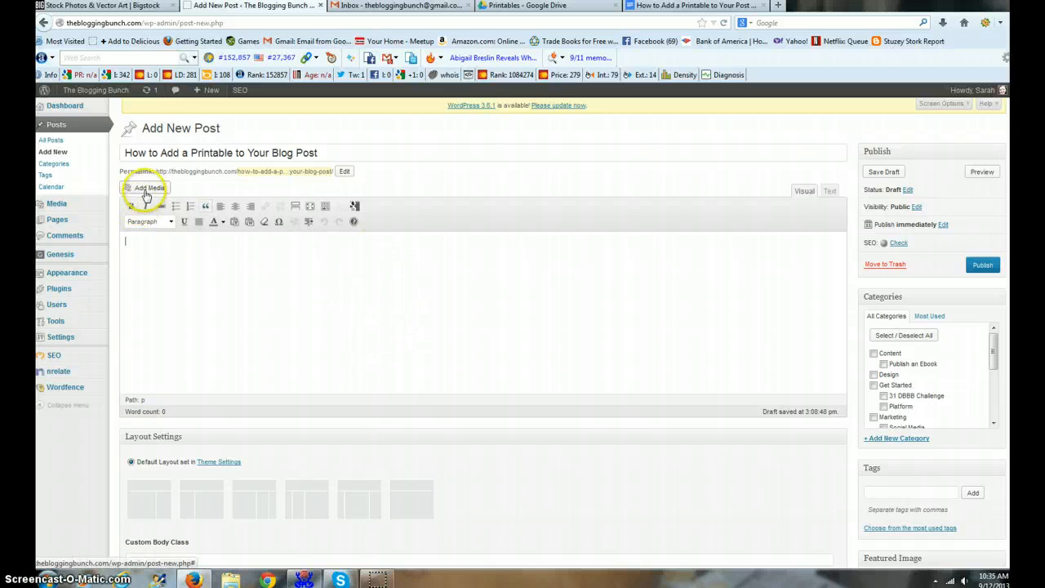
Upload the 'How to Add Printable to Your Blog Post' JPEG through Add Media.
left_click(144, 190)
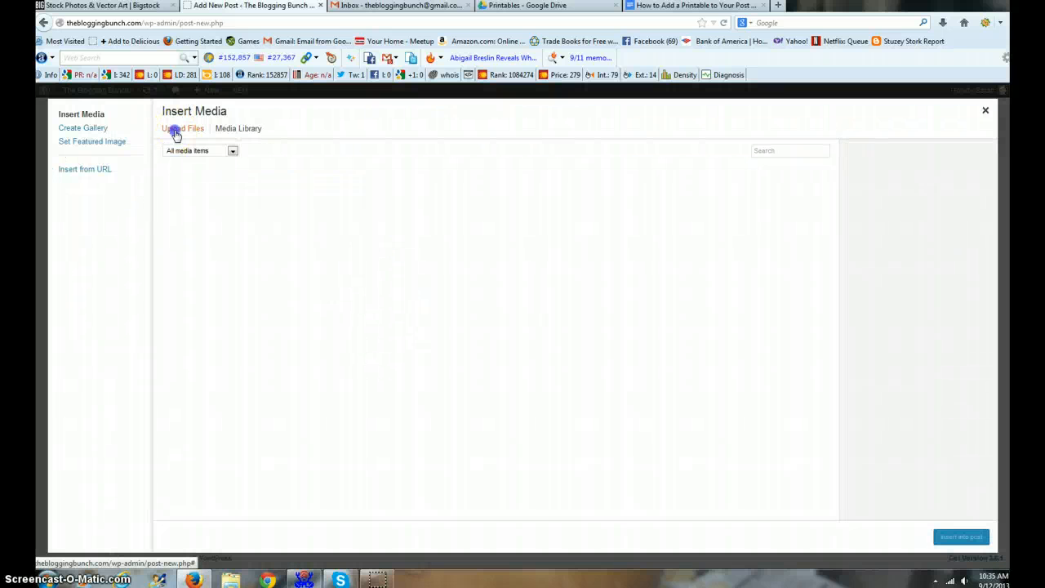
left_click(181, 128)
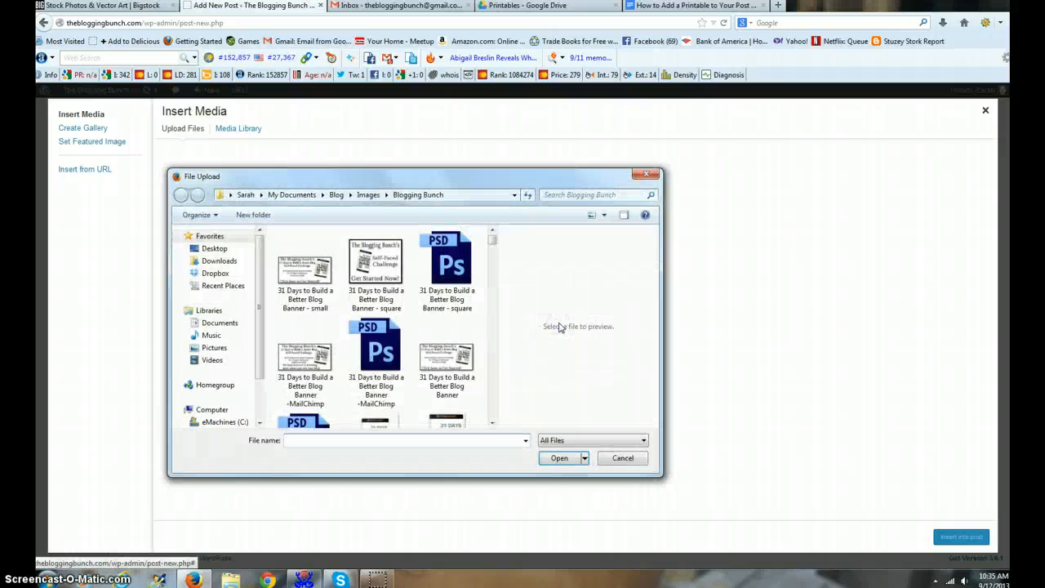
left_click(214, 248)
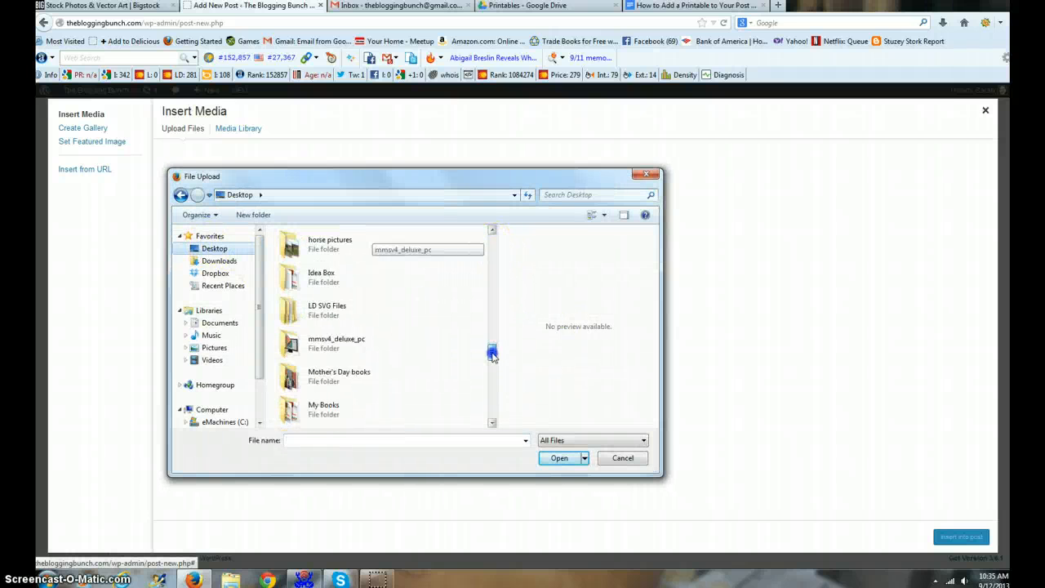
scroll("down", 3)
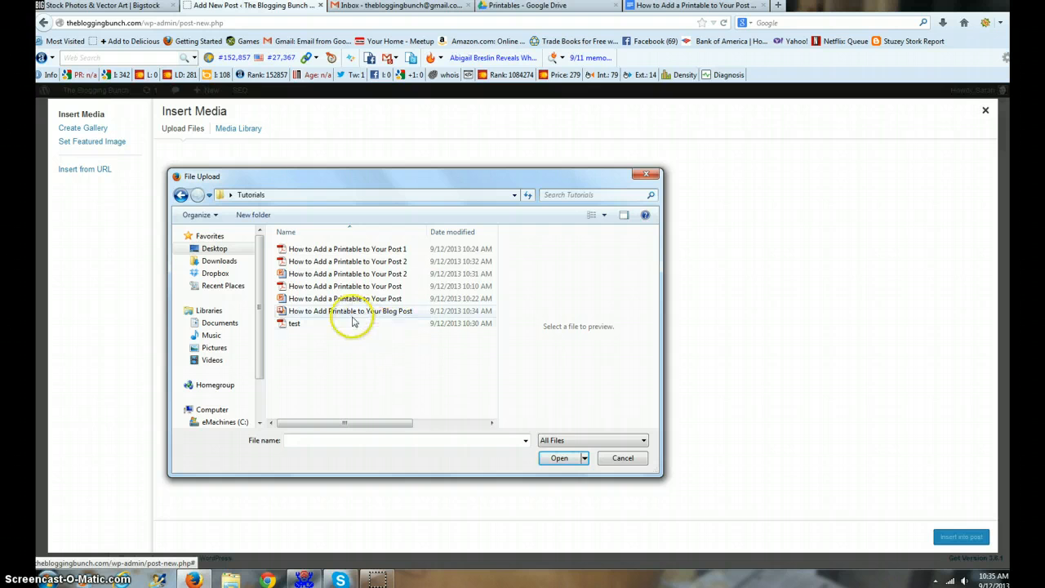
mouse_move(356, 311)
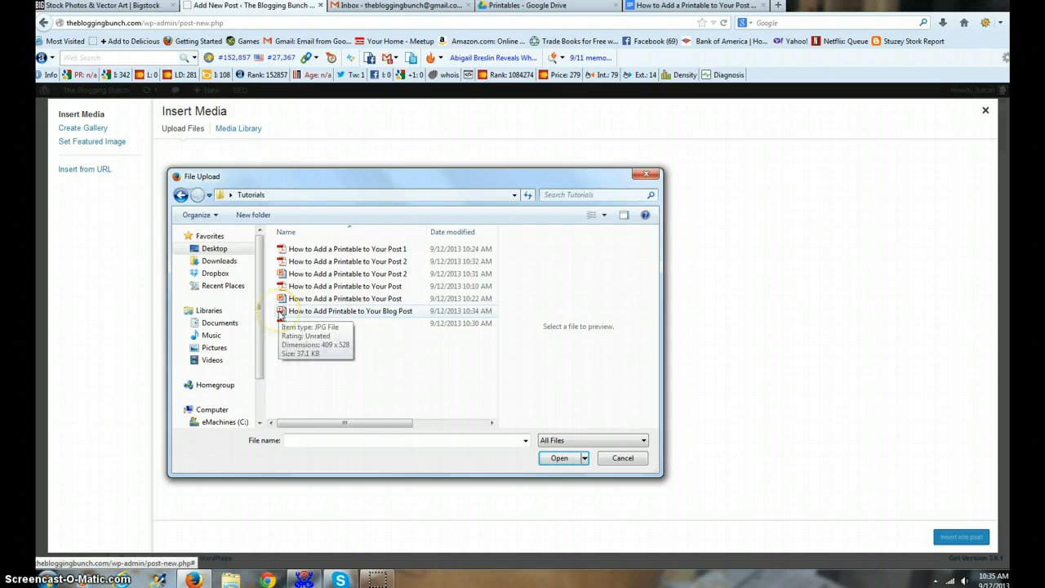
mouse_move(292, 311)
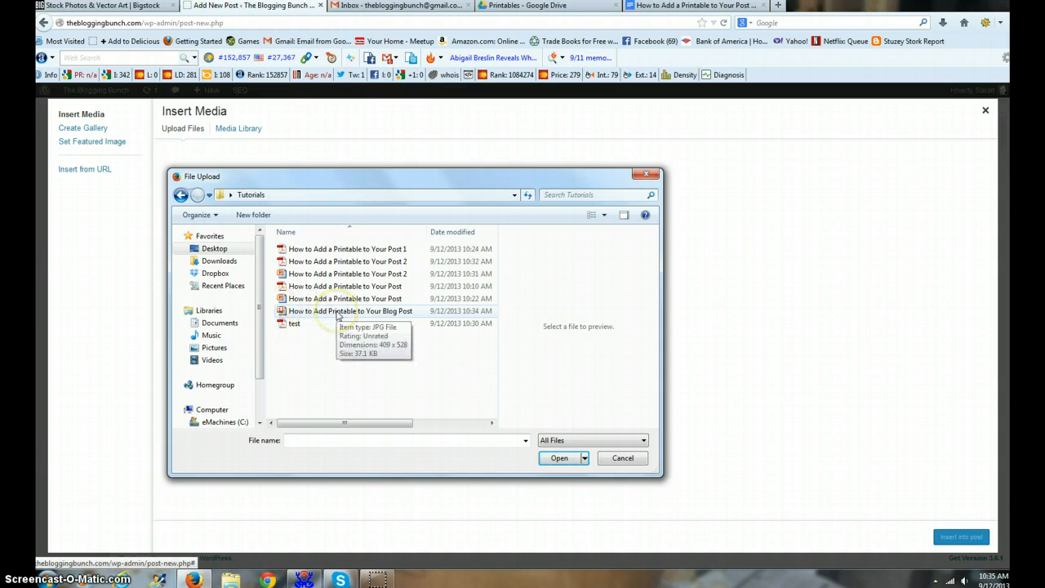
left_click(350, 311)
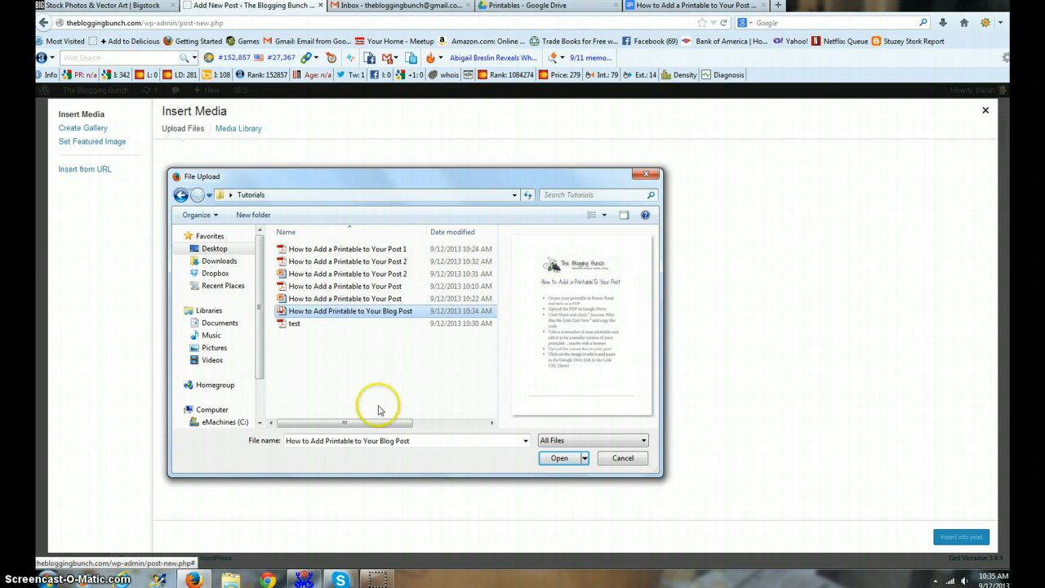
left_click(558, 457)
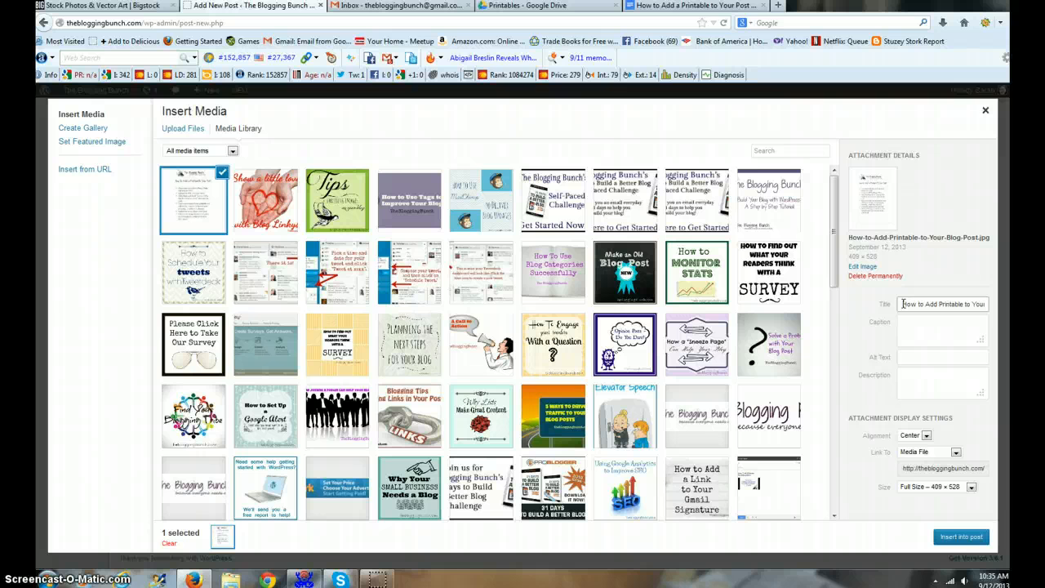
Copy the image title into its Alt Text and insert the screenshot into the post.
triple_click(943, 304)
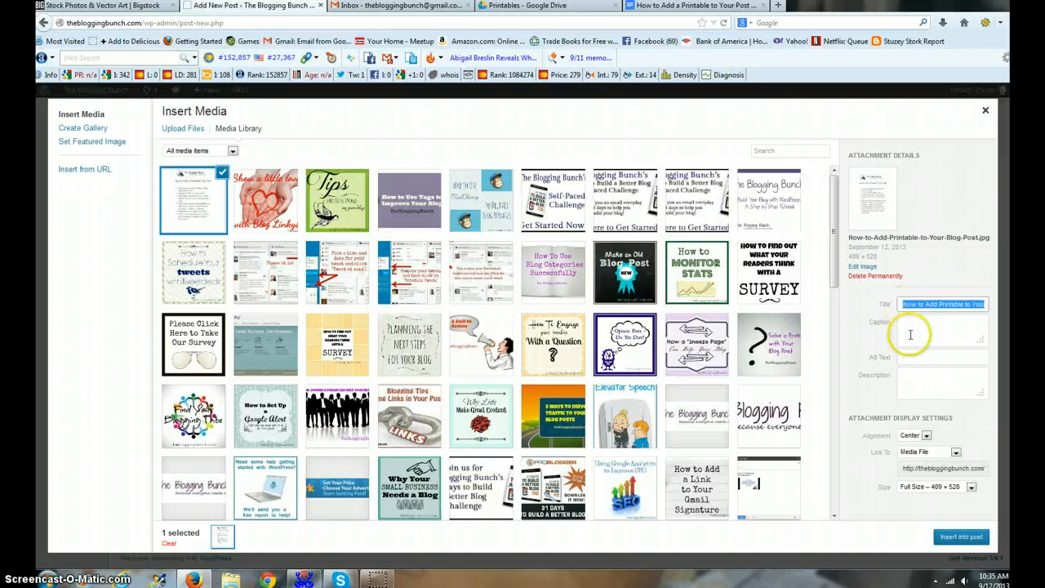
left_click(942, 356)
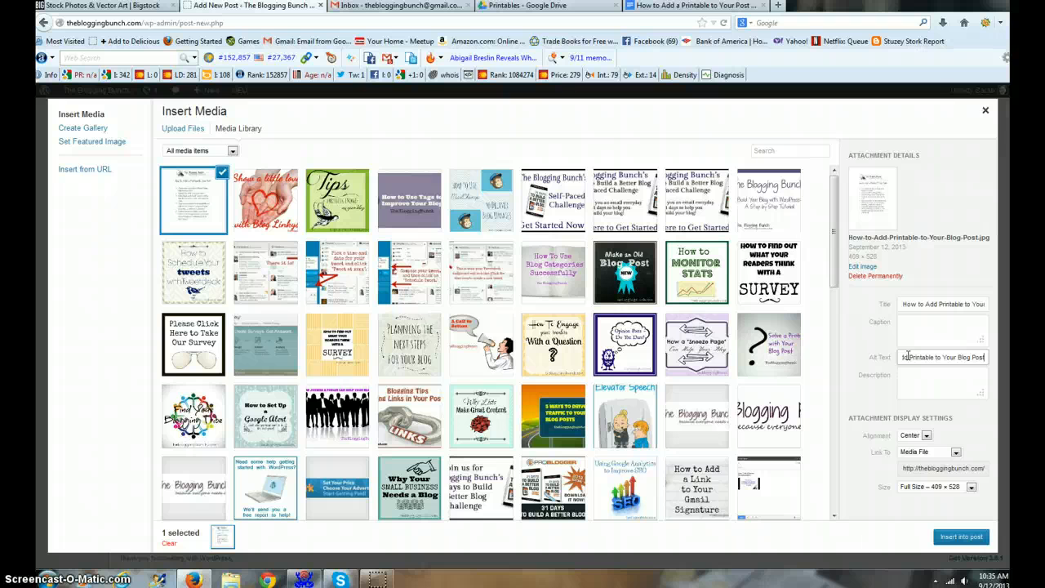
left_click(915, 355)
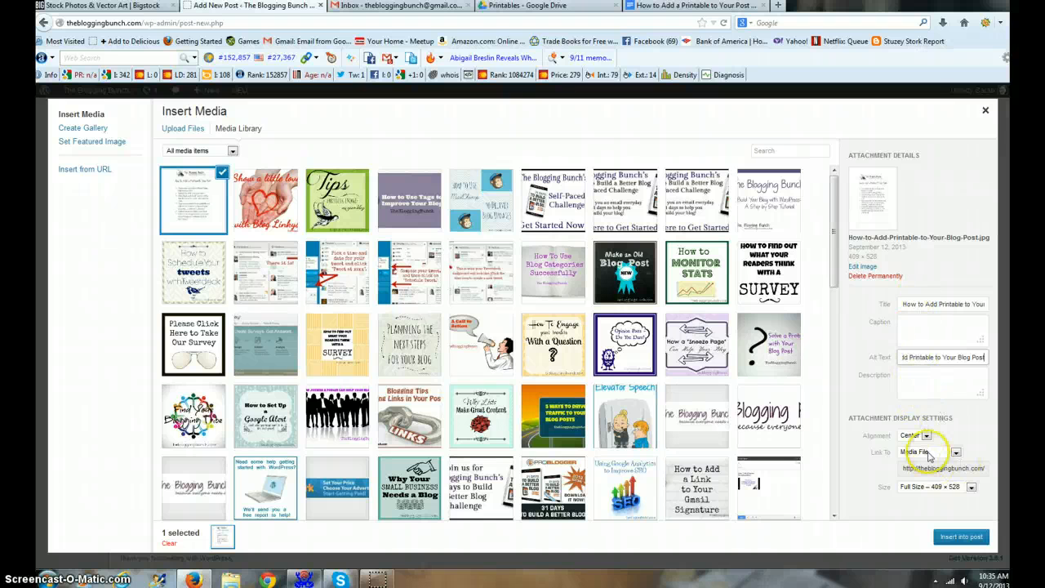
left_click(960, 536)
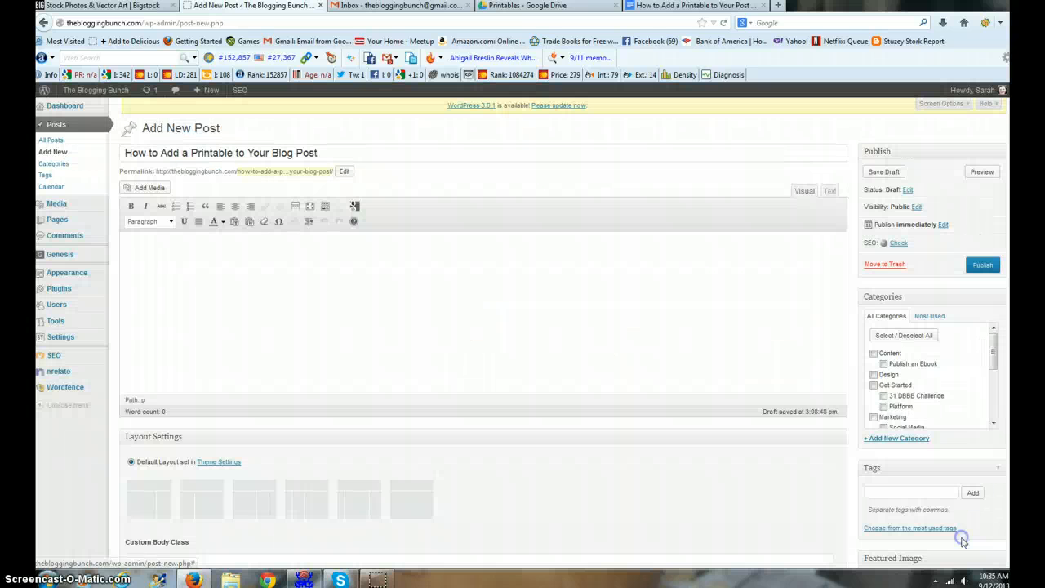
mouse_move(800, 330)
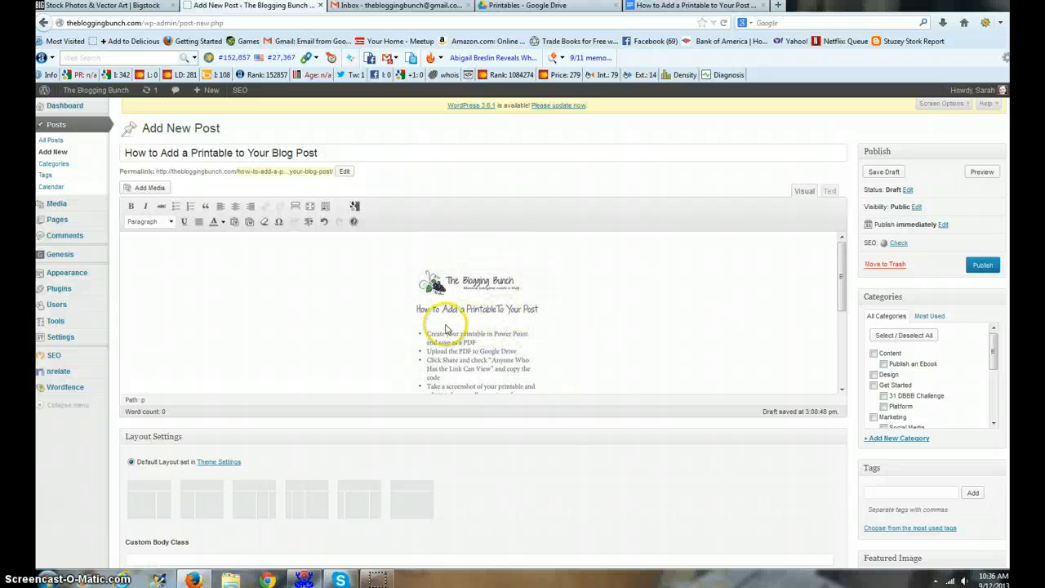
Open Edit Image for the inserted screenshot, then return to the printable's Google Doc.
left_click(478, 321)
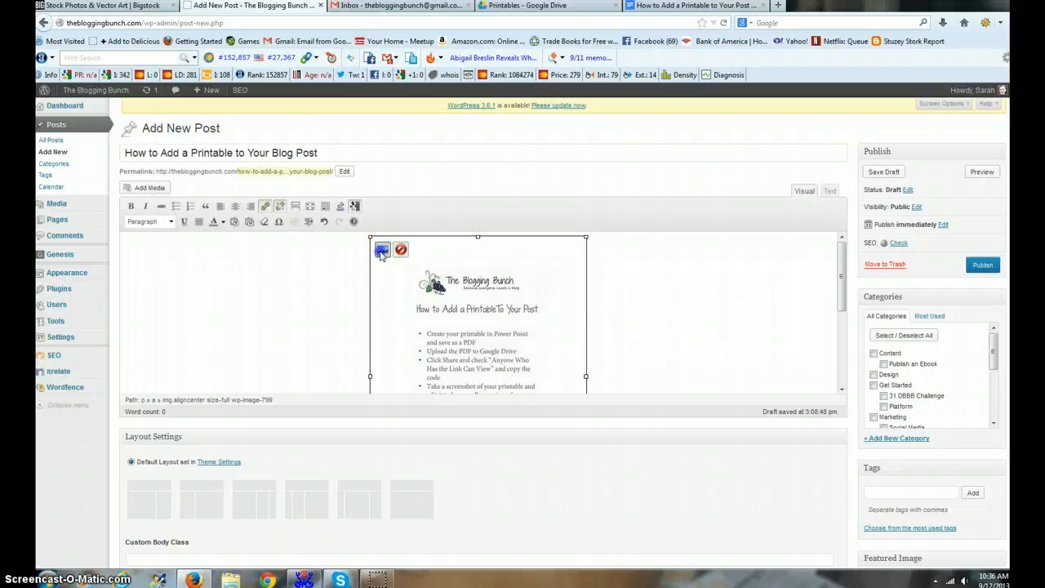
left_click(380, 249)
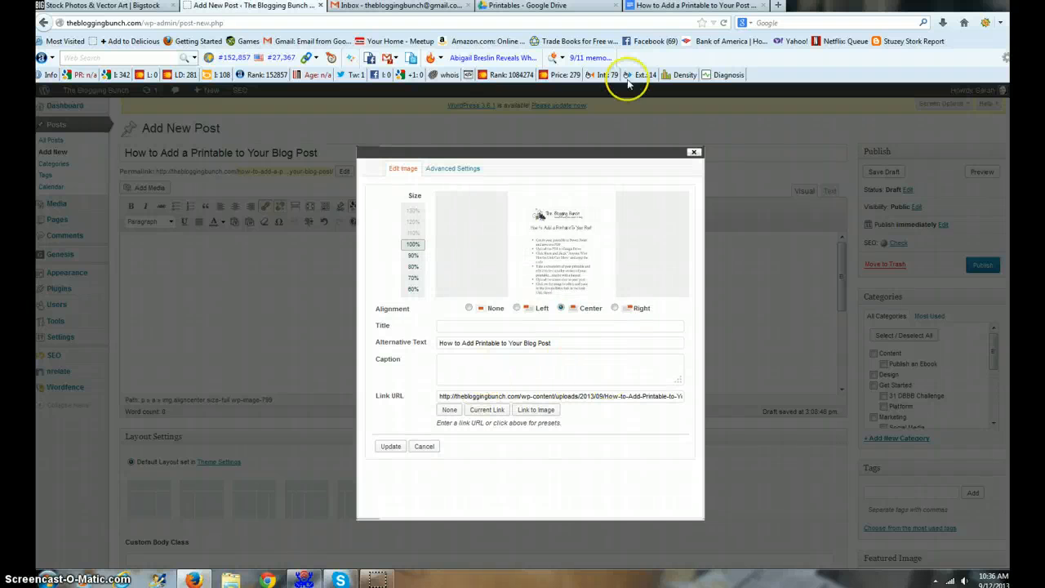
left_click(535, 6)
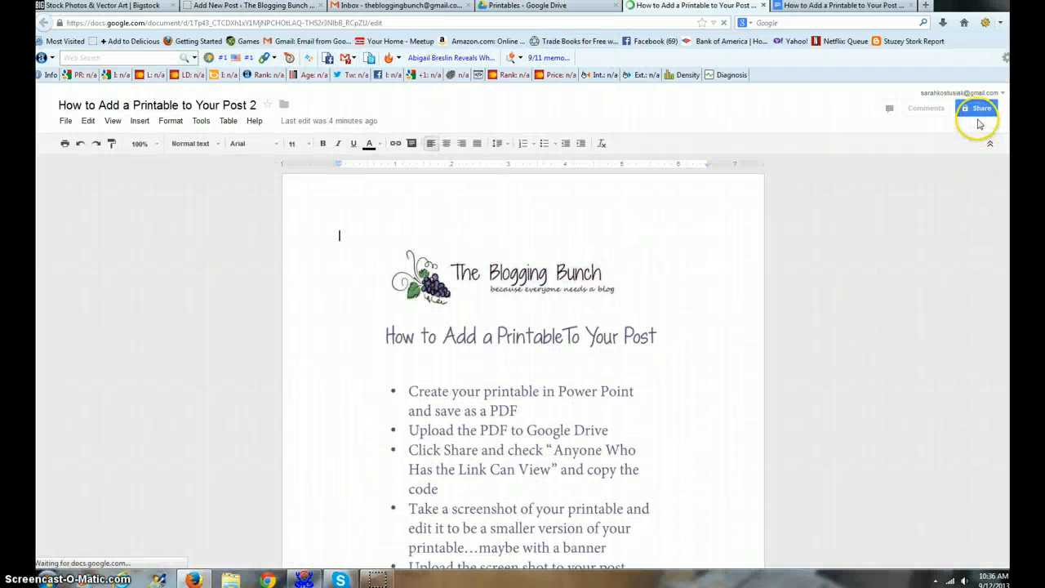
Change the printable document's general access to 'Anyone with the link' can view.
left_click(984, 107)
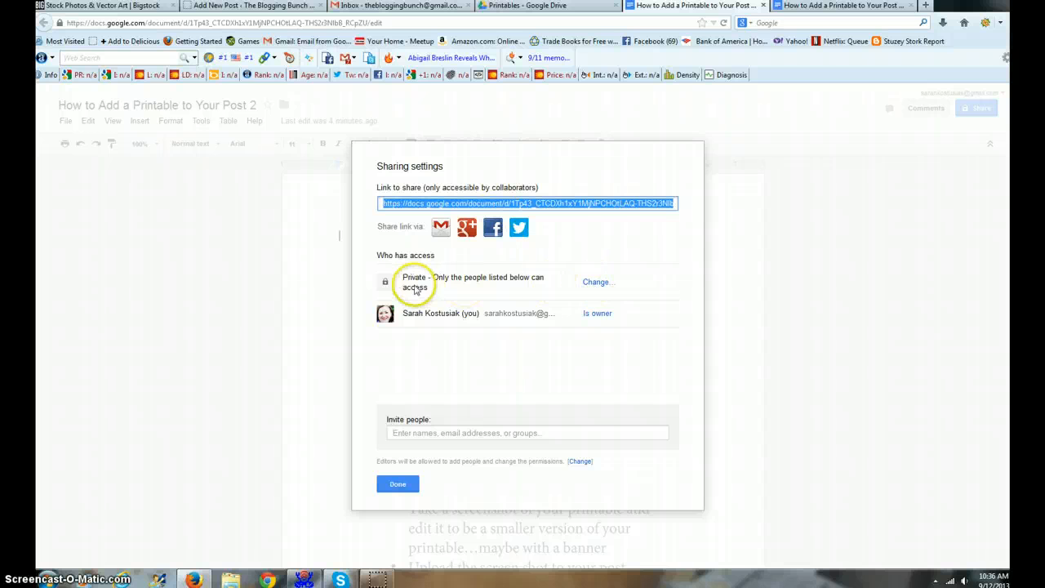
left_click(596, 282)
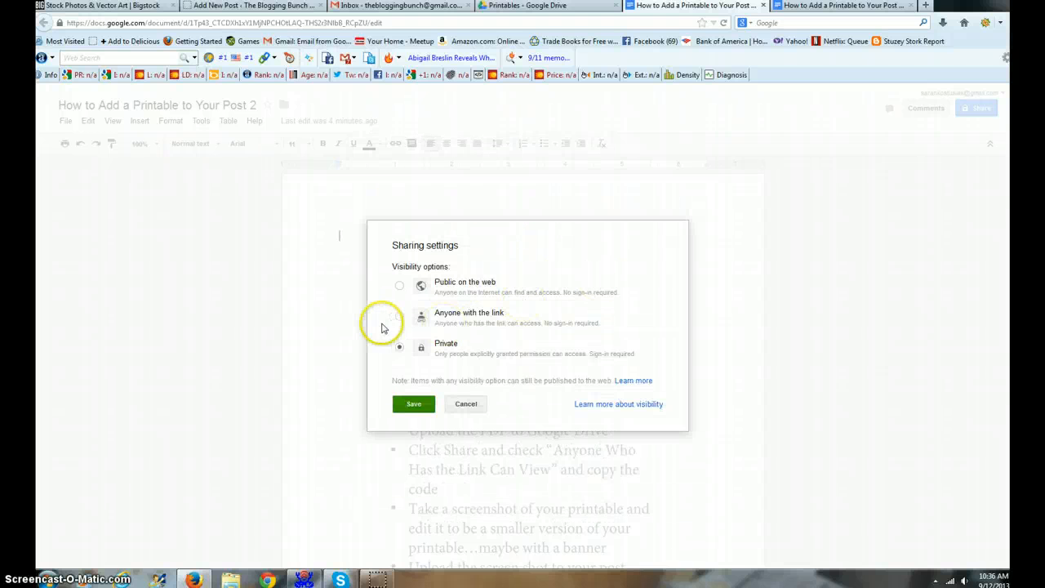
left_click(399, 316)
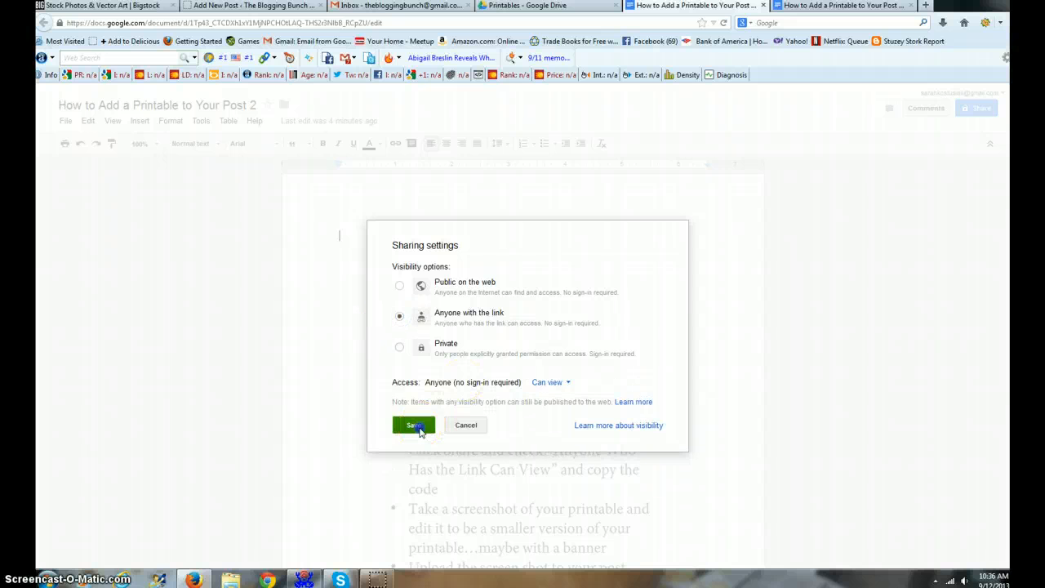
left_click(413, 425)
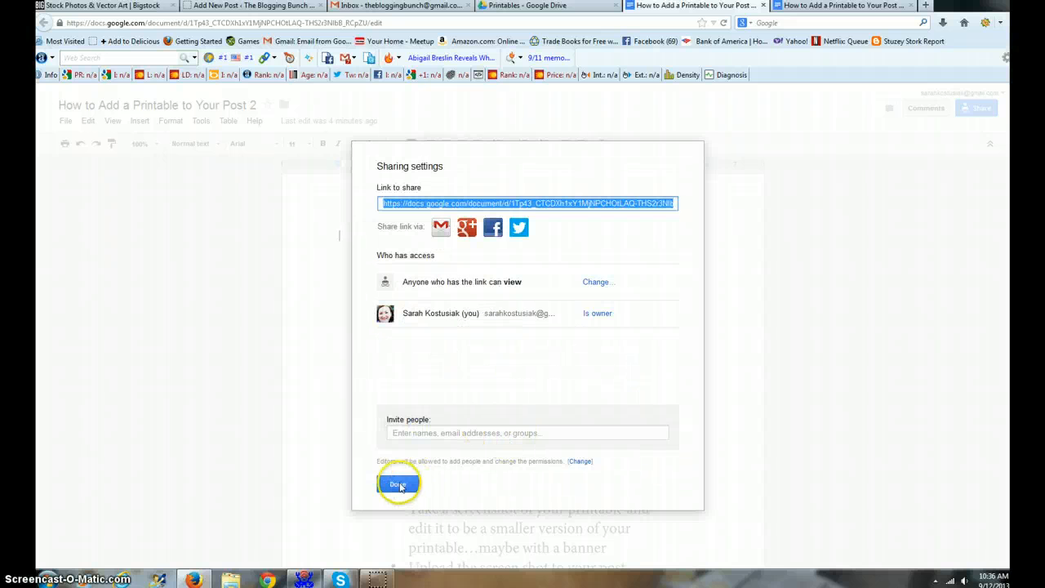
left_click(397, 482)
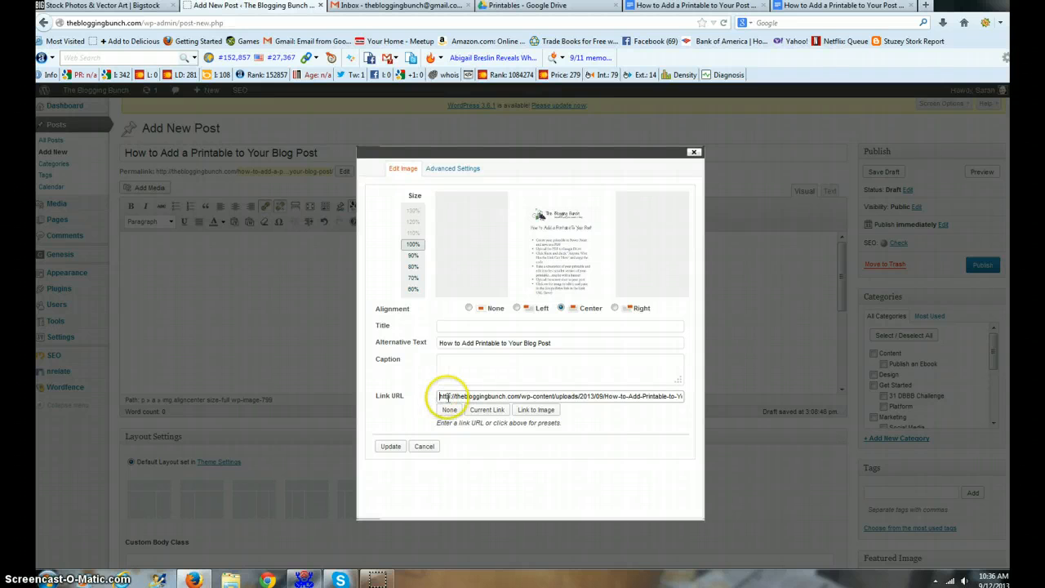
Replace the screenshot's Link URL with the Google Docs share link, then preview the post.
triple_click(560, 396)
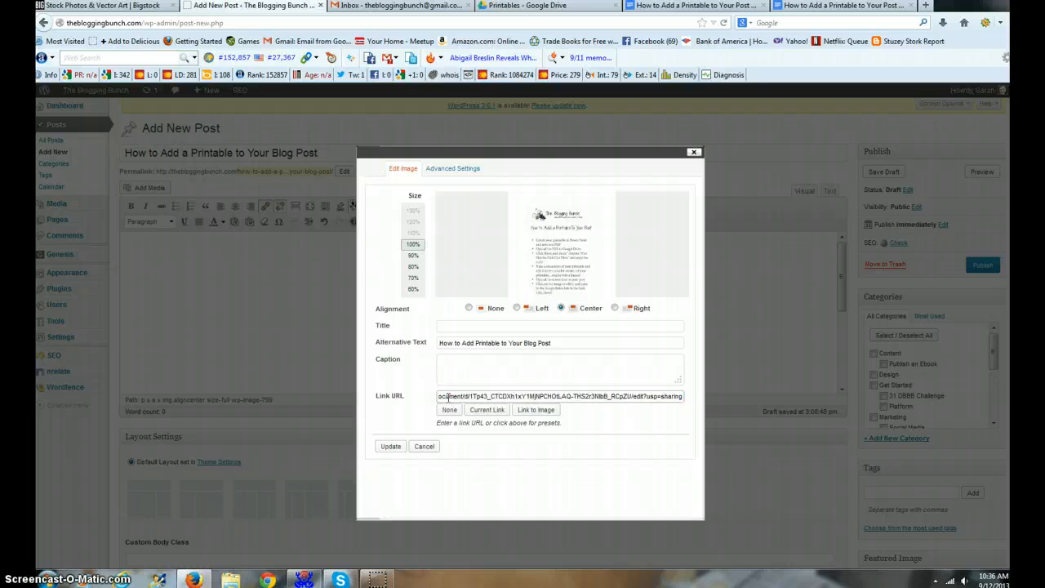
left_click(389, 446)
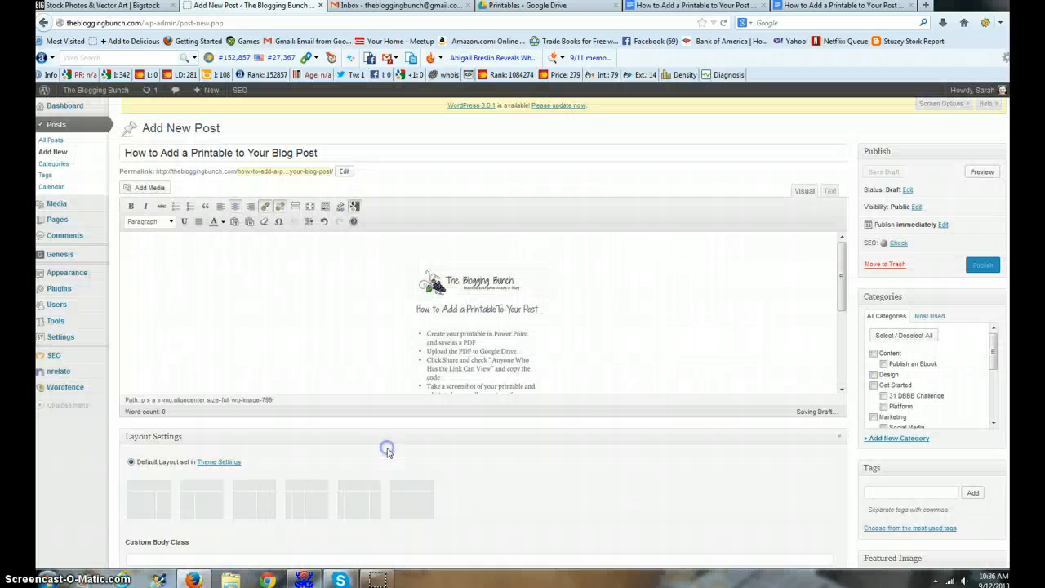
mouse_move(704, 331)
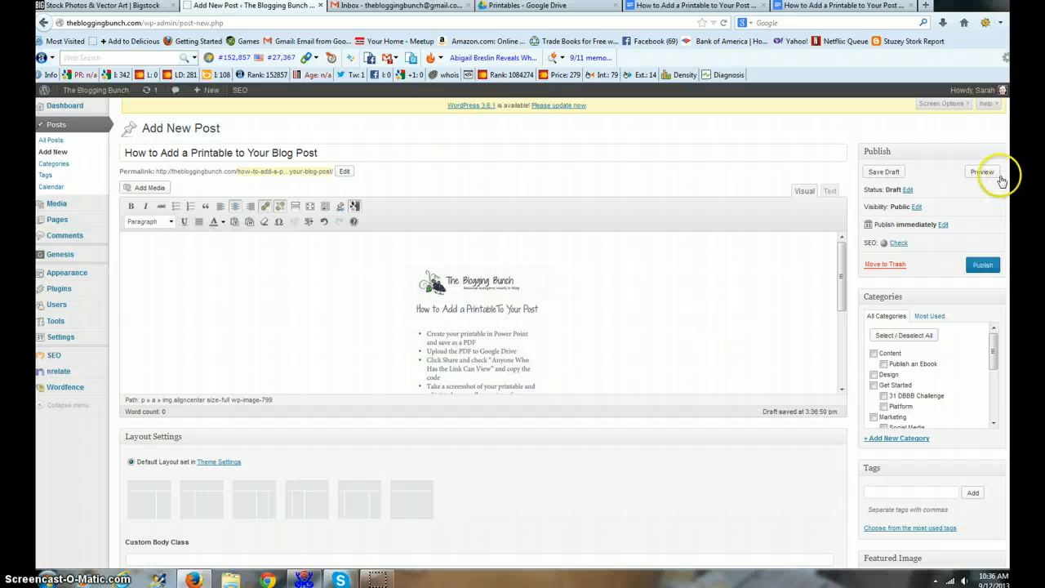
left_click(982, 171)
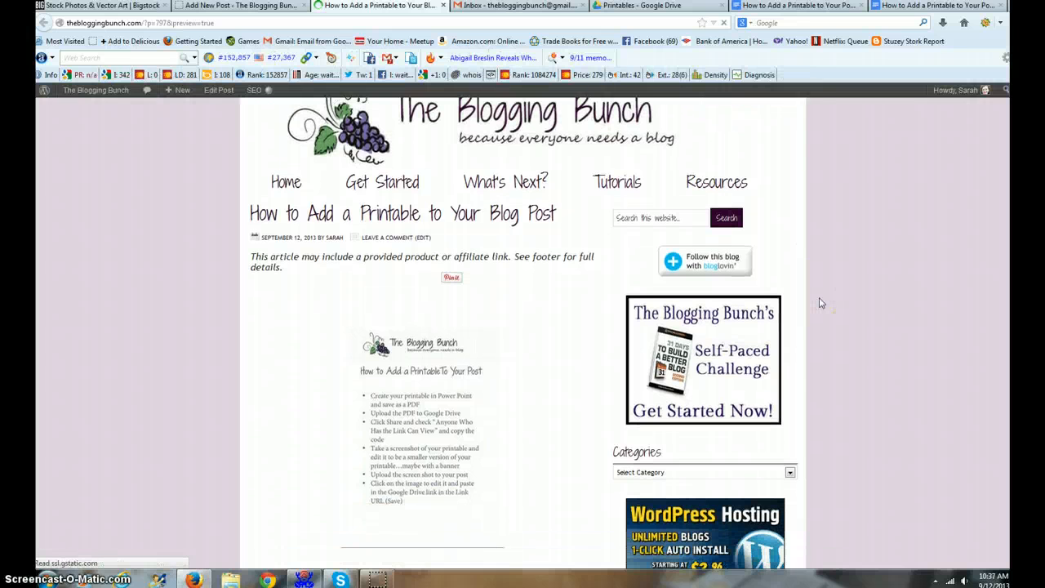
Scroll the preview, follow the screenshot to the Google Doc, and return to the preview.
scroll("down", 3)
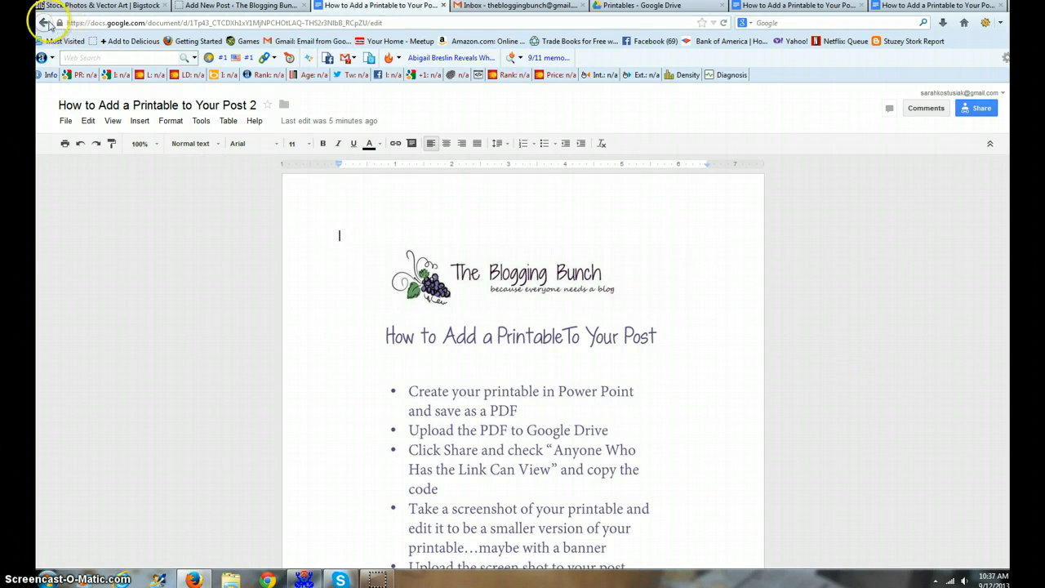
left_click(371, 5)
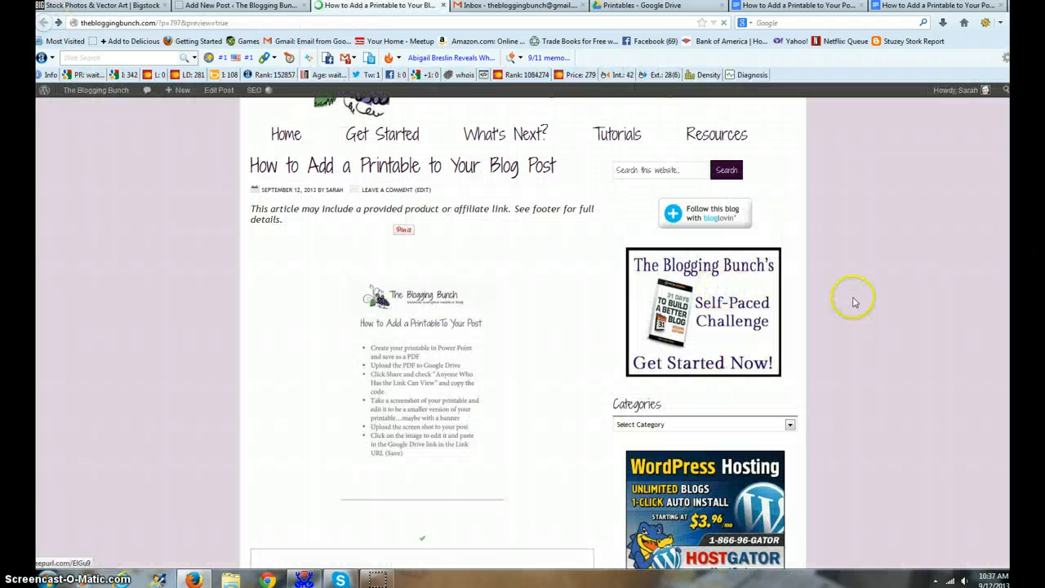